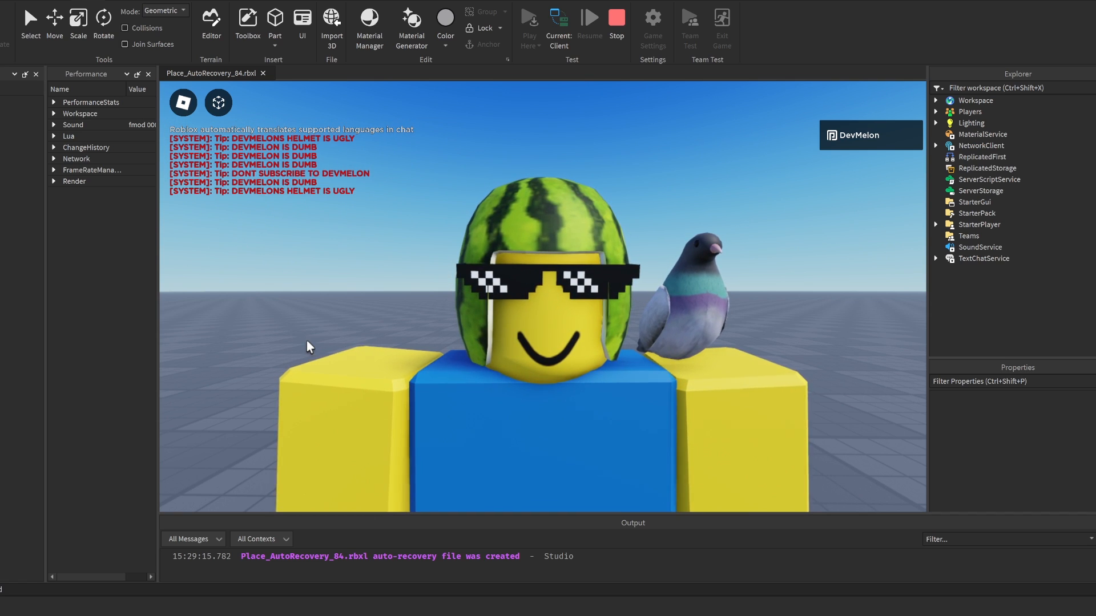
- Stop the play test showing red [SYSTEM] chat tips and return to edit mode
left_click(616, 17)
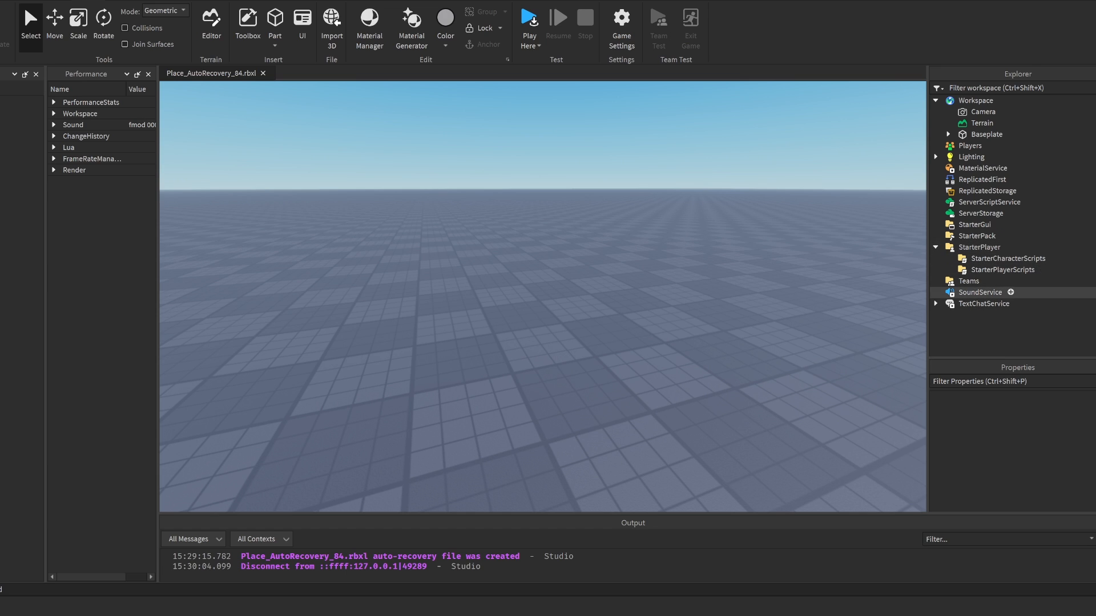
- Add a LocalScript named ServerMessage under StarterCharacterScripts and open it
left_click(1008, 258)
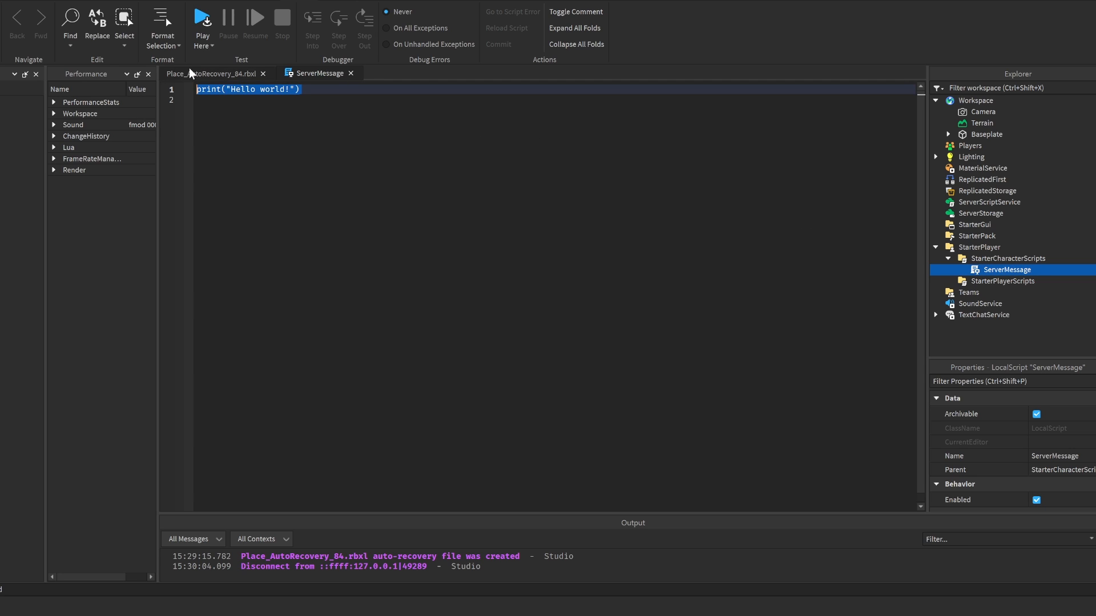
- Define local TextChatService = game:GetService("TextChatService")
type("local TextChatService")
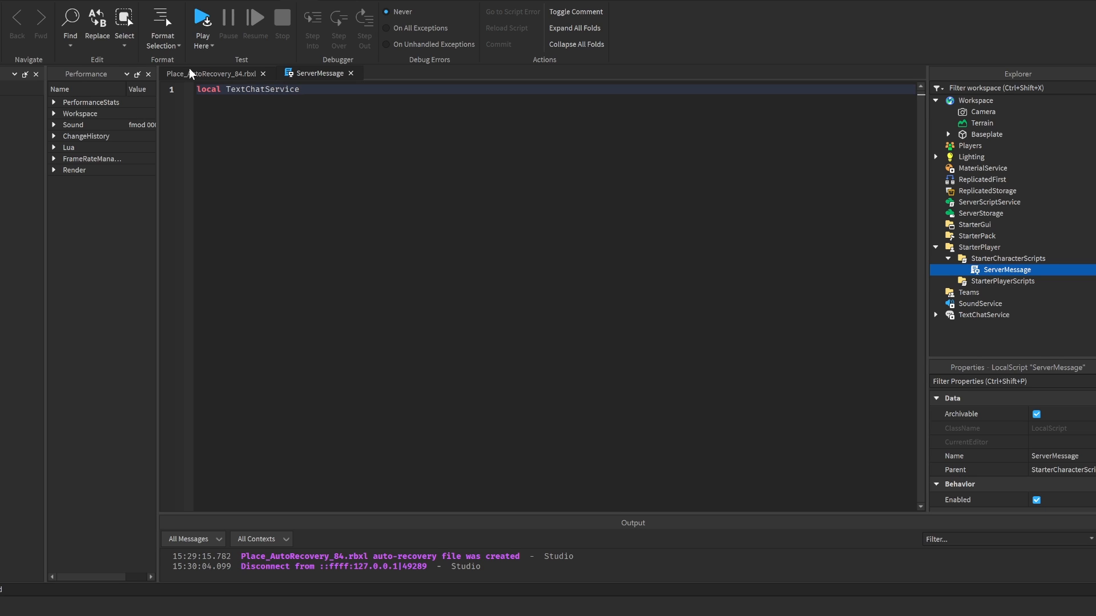
type("= game:g")
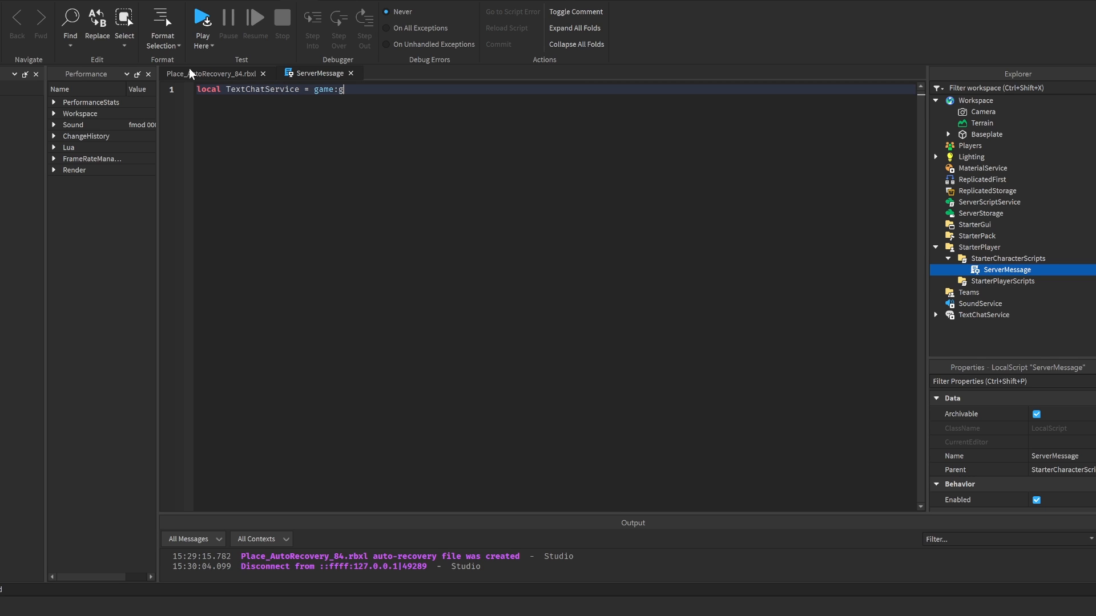
type("etService(\"textc\")")
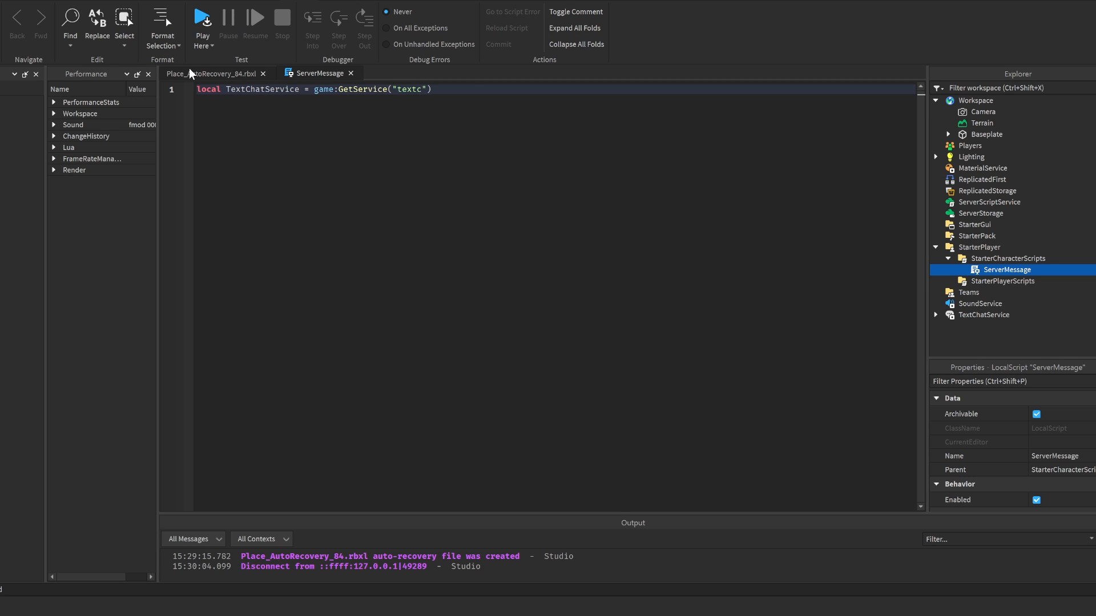
type("TextChatService")
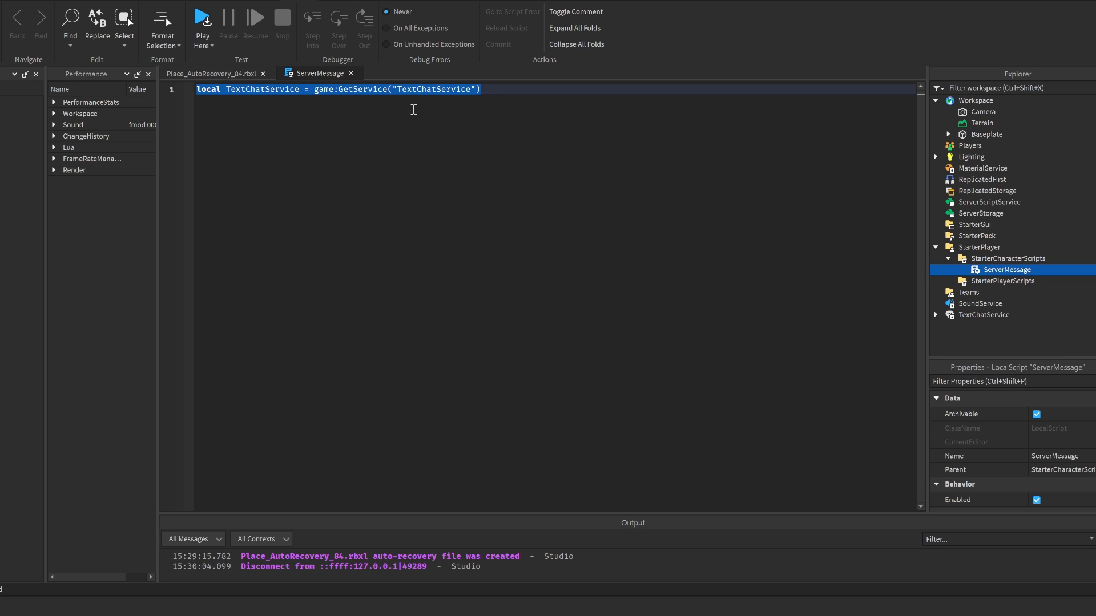
key("enter")
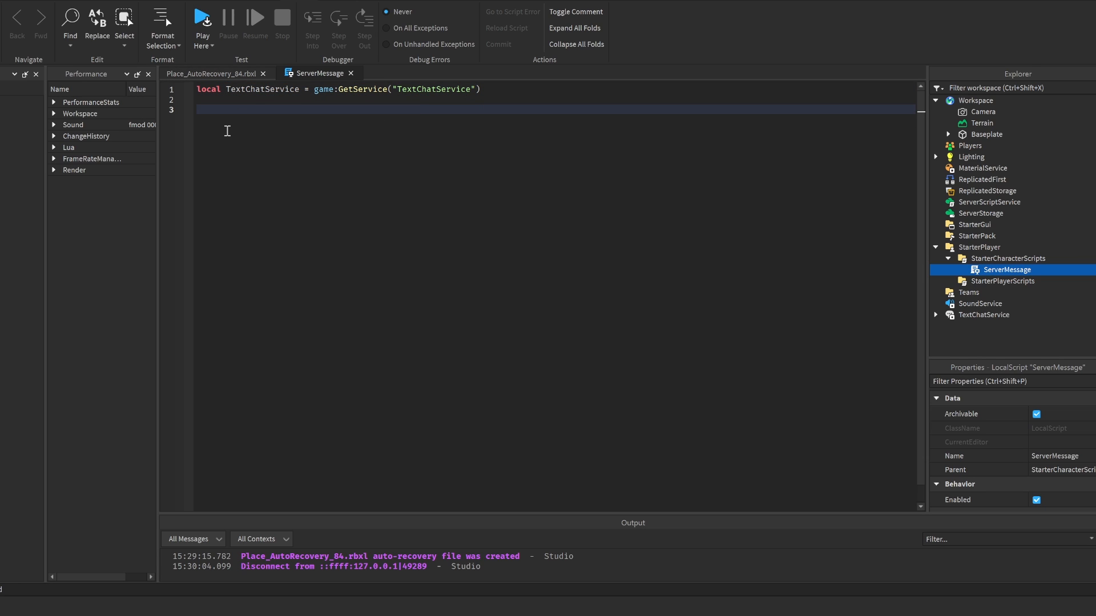
- Call TextChatService.TextChannels.RBXGeneral:DisplaySystemMessage("Hello")
type("TextChatService")
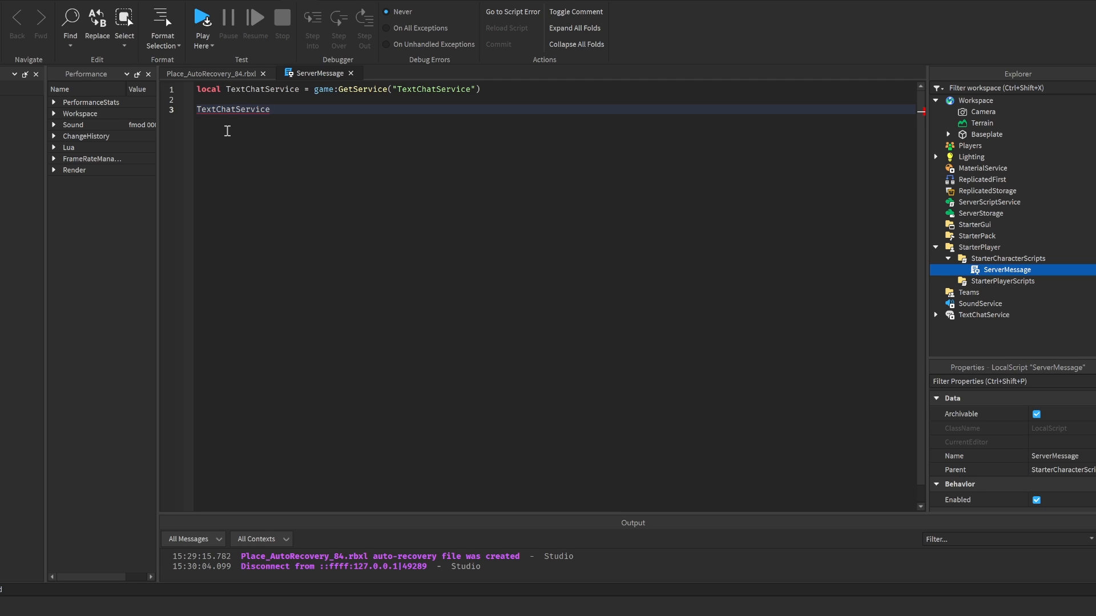
type(".TextChan")
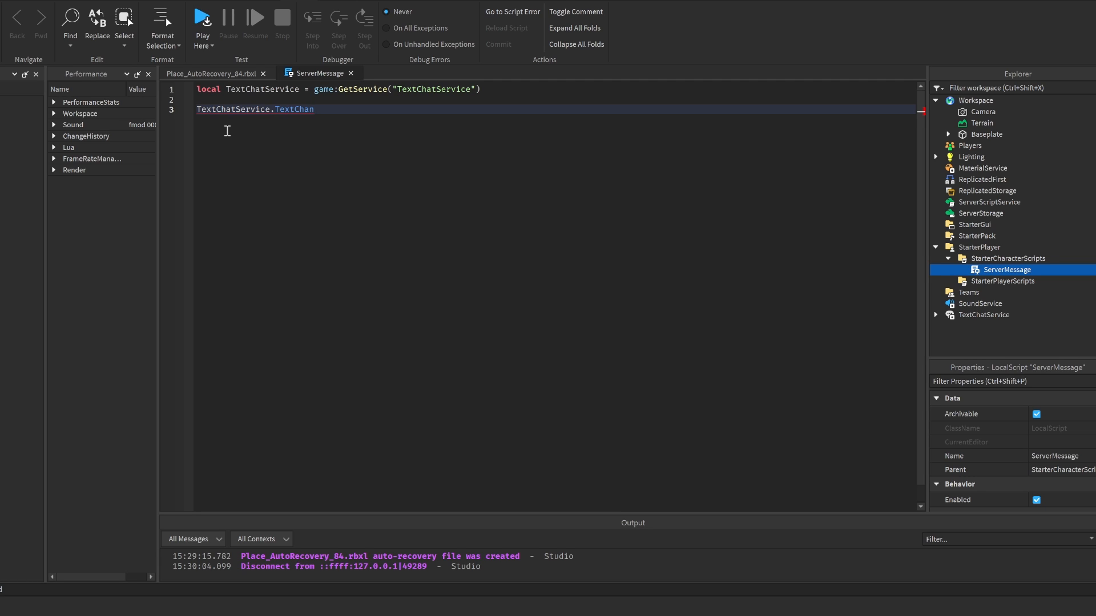
type("nels.RBXC")
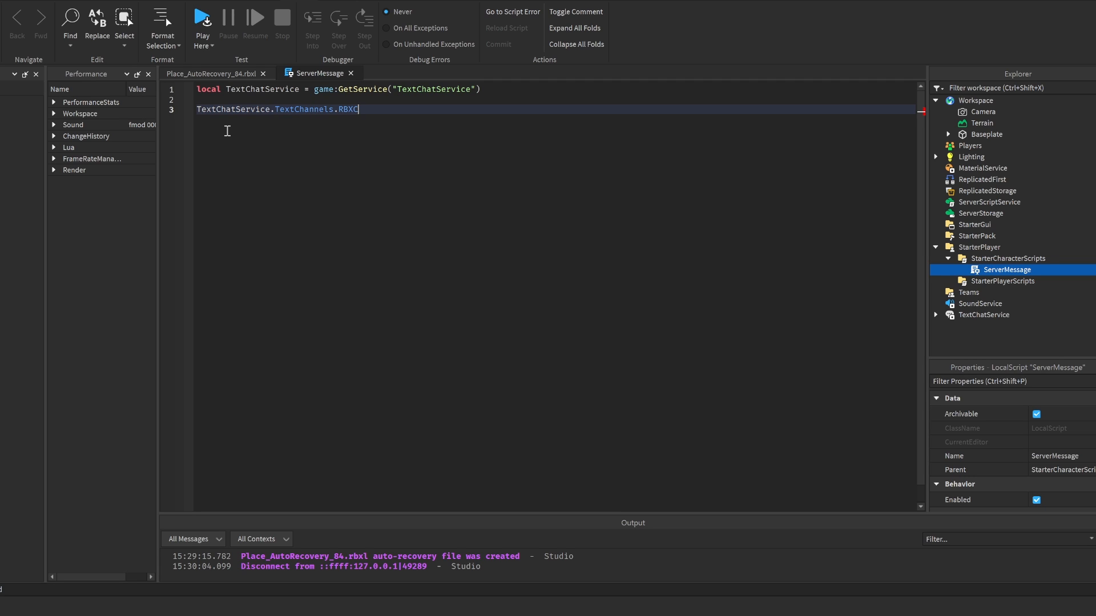
type("General.")
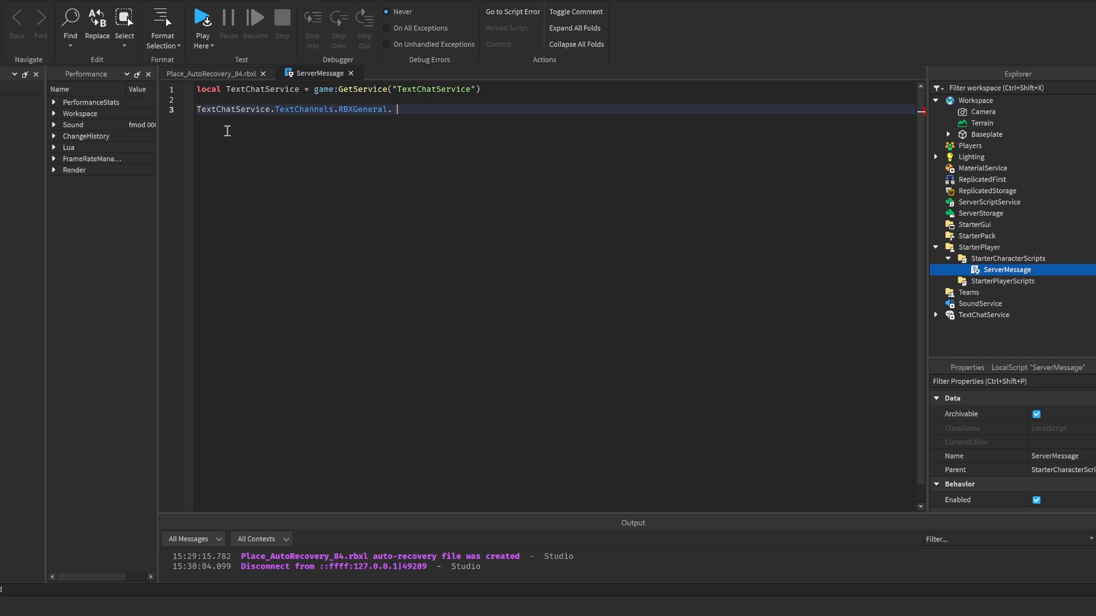
type(":DispolaySyst")
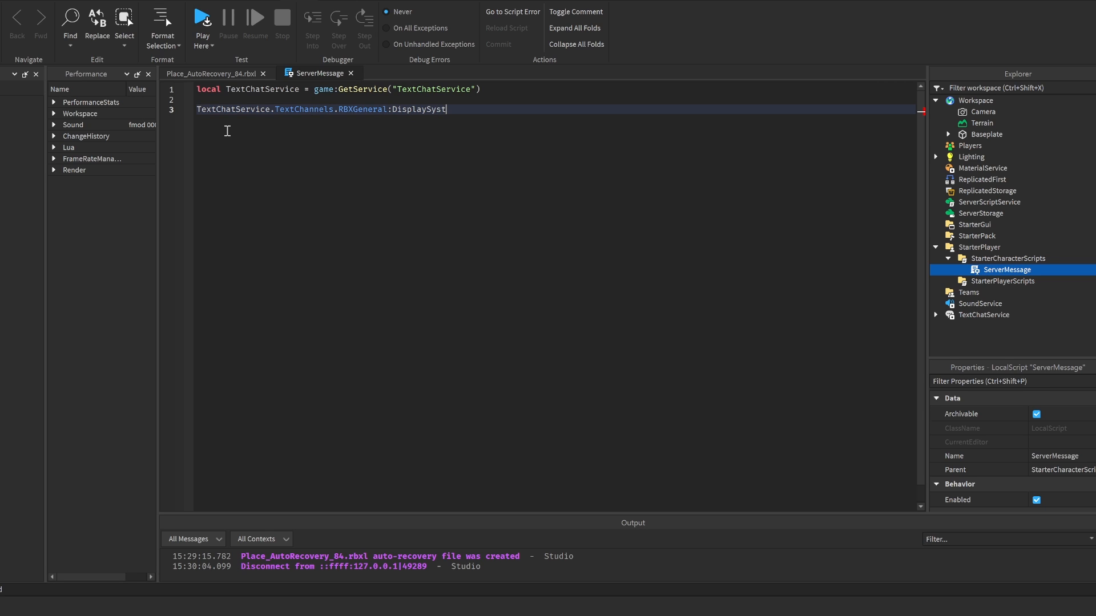
type("emMessage()")
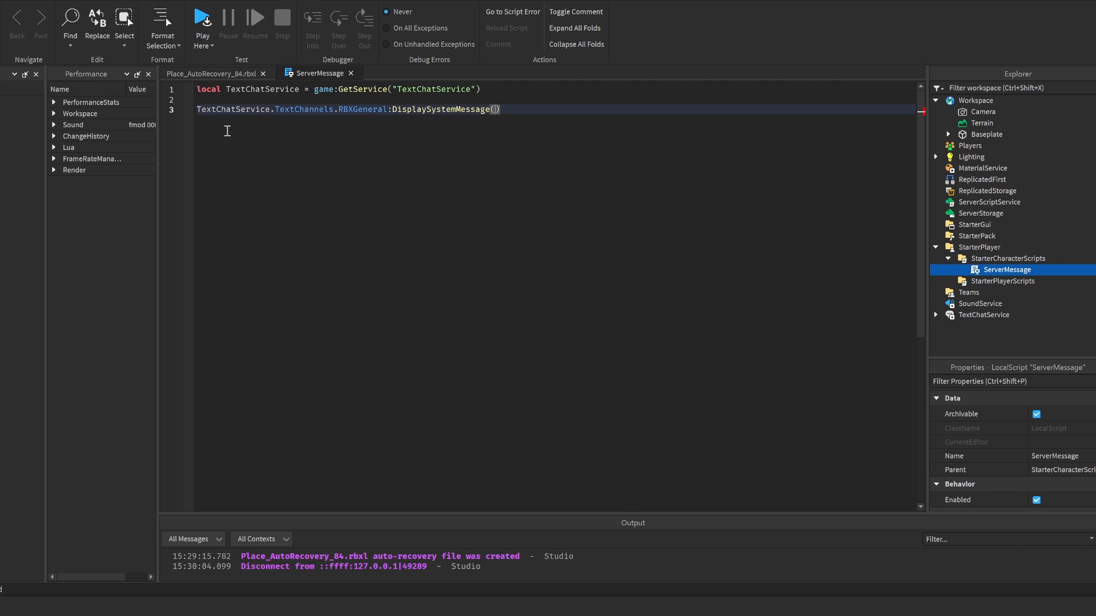
type("\"\"")
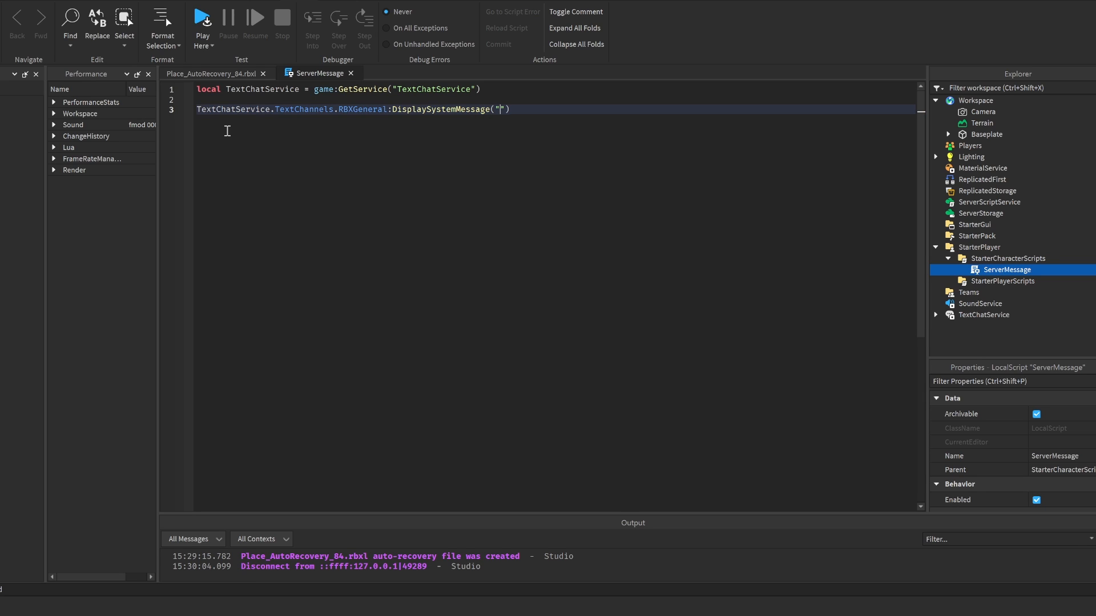
type("Hello")
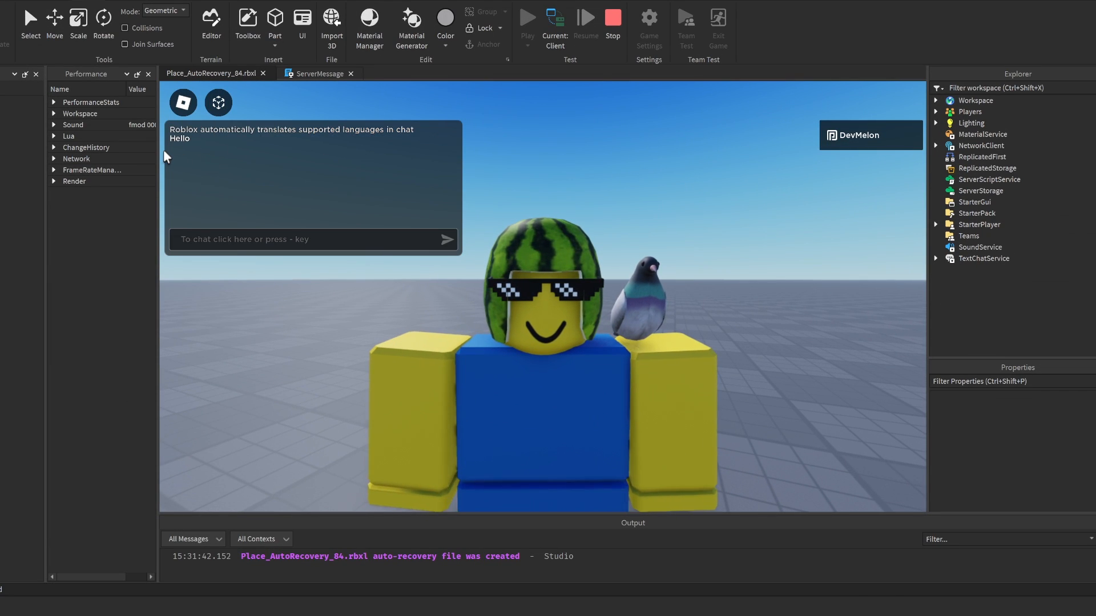
- Run a play test, confirm 'Hello' appears in chat, then stop it
left_click(611, 17)
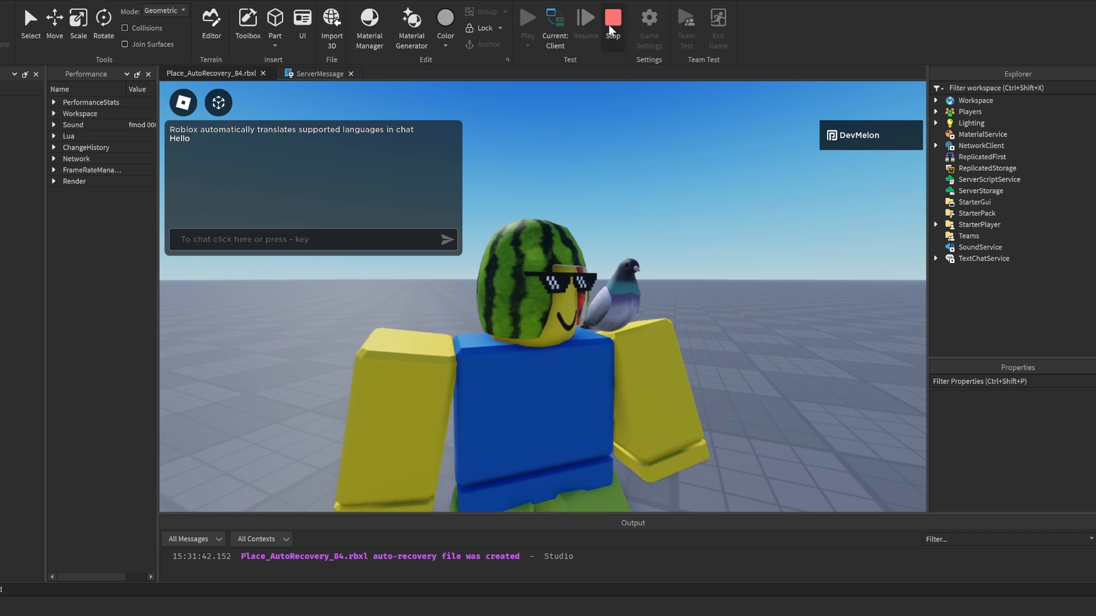
left_click(610, 16)
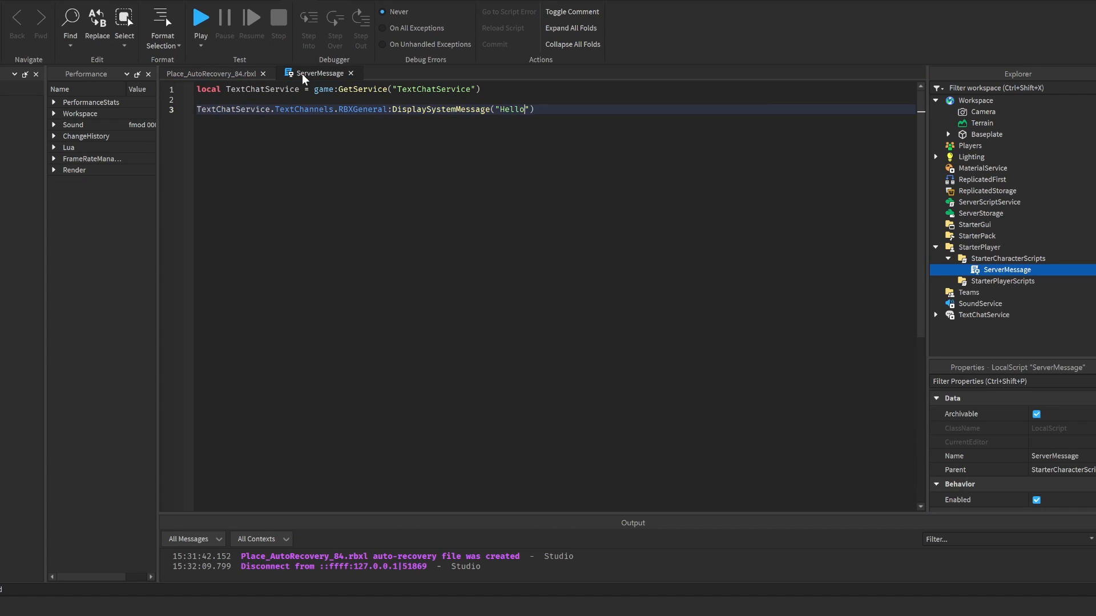
- Add a new line defining local Tag = "[SYSTEM]"
key("Enter")
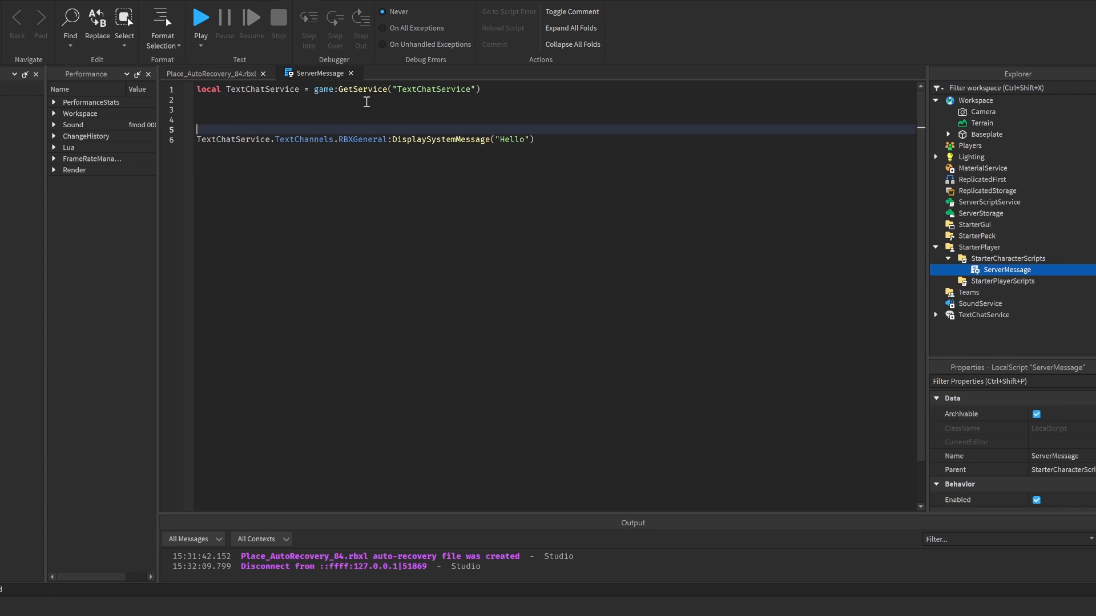
type("local")
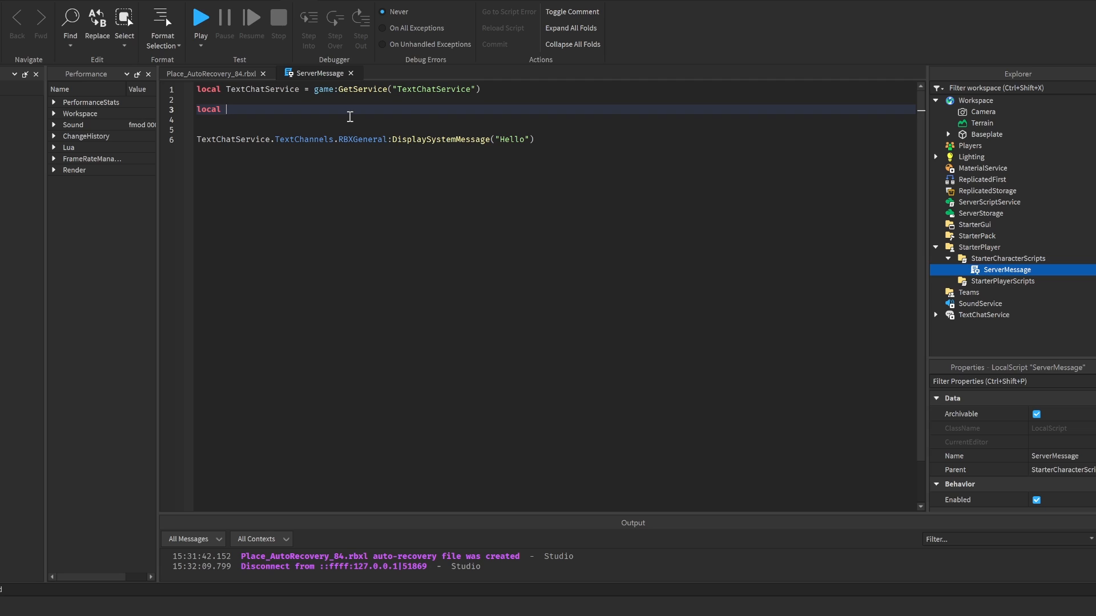
type("Tag = \"\"")
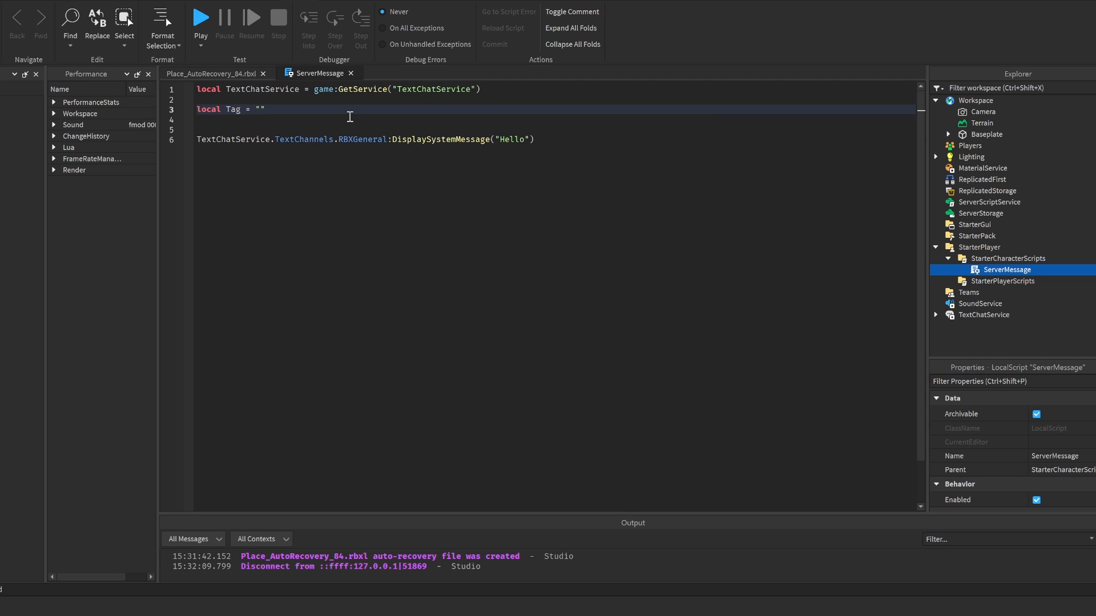
type("[SYSTEM]")
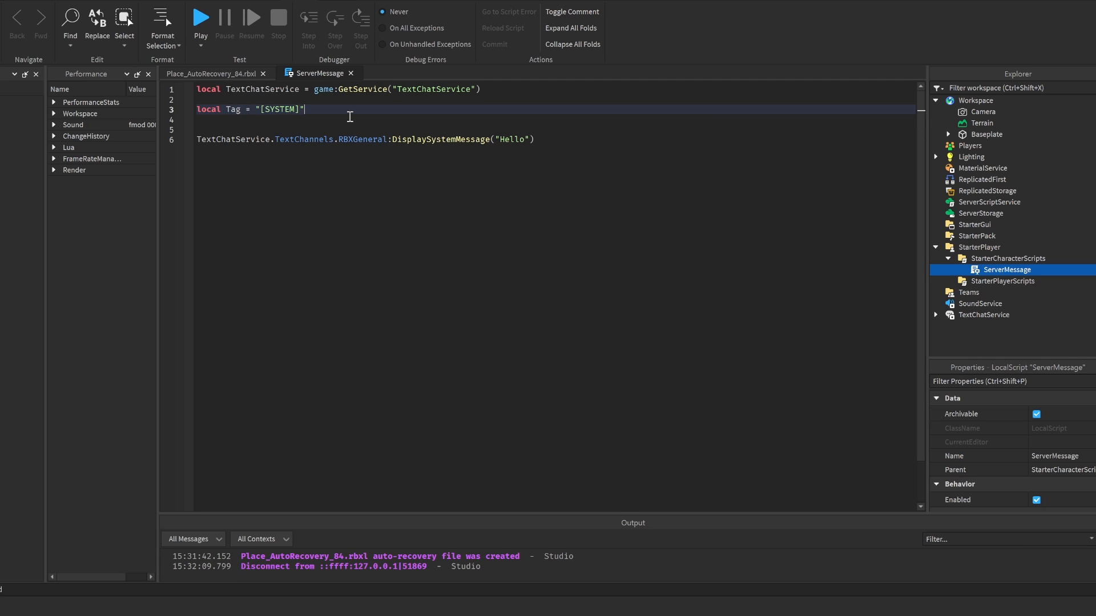
- Define a messages table with "Sub to devmelon", "Hello", "Whats up", "Make sure to like"
type("local messa")
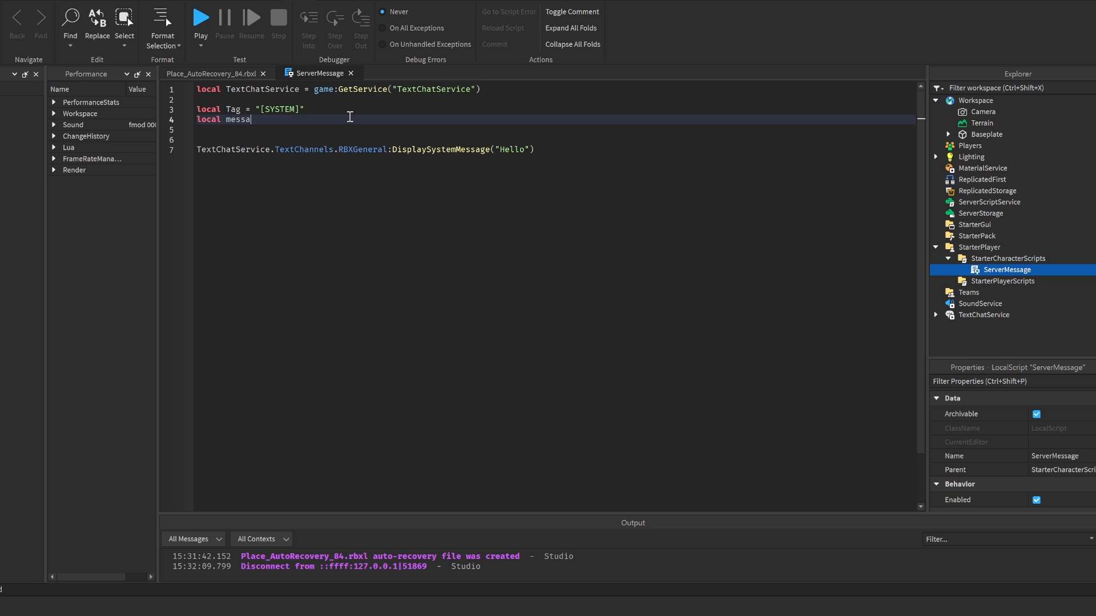
type("ges = {}")
left_click(555, 130)
type("\"Subn")
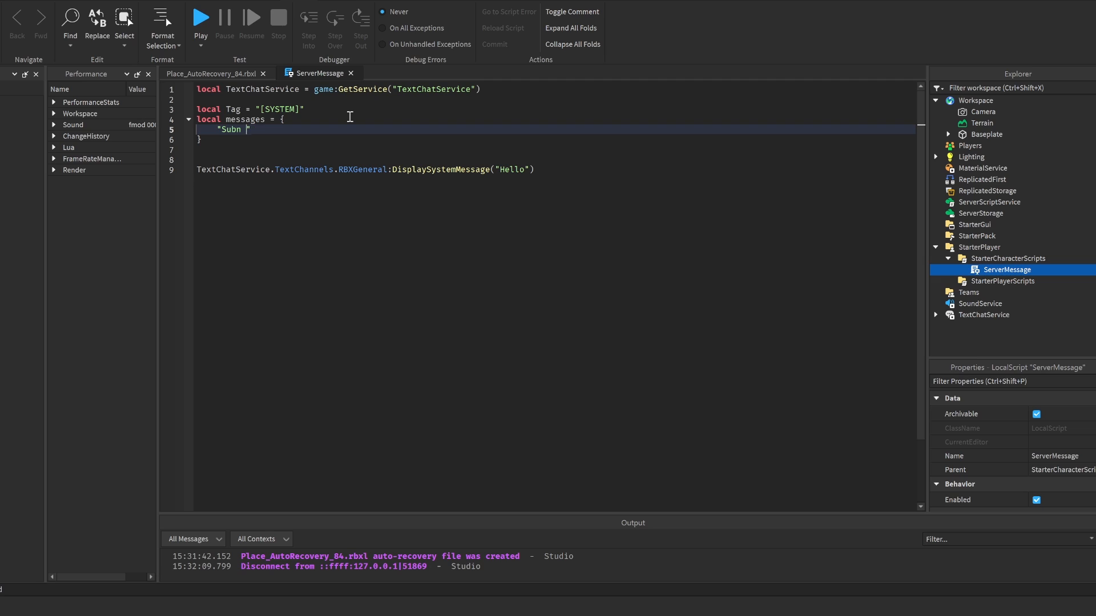
type("to devmeln")
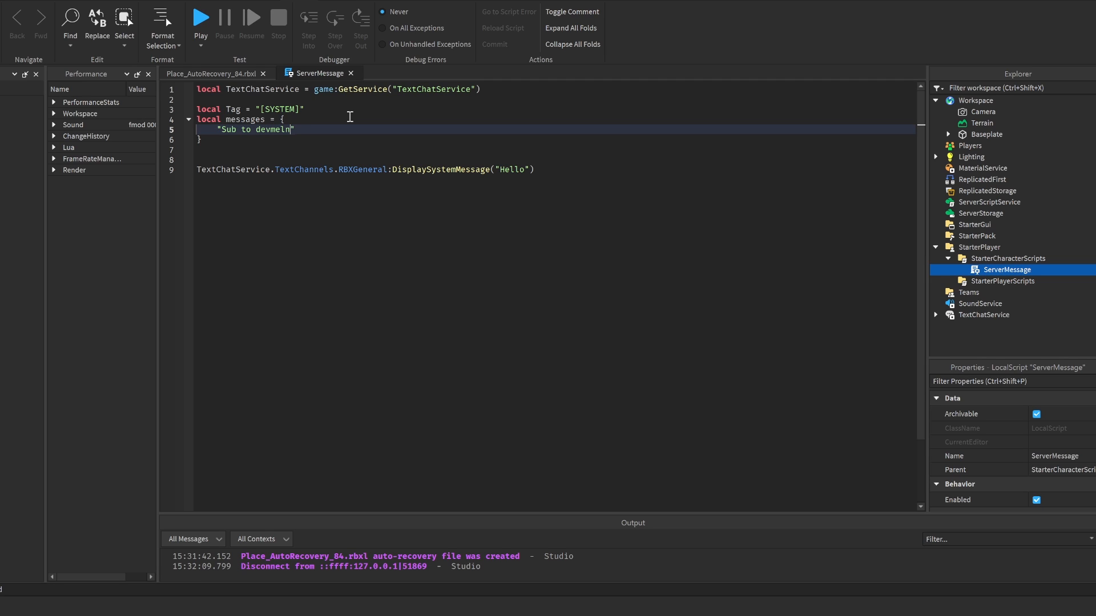
key("Enter")
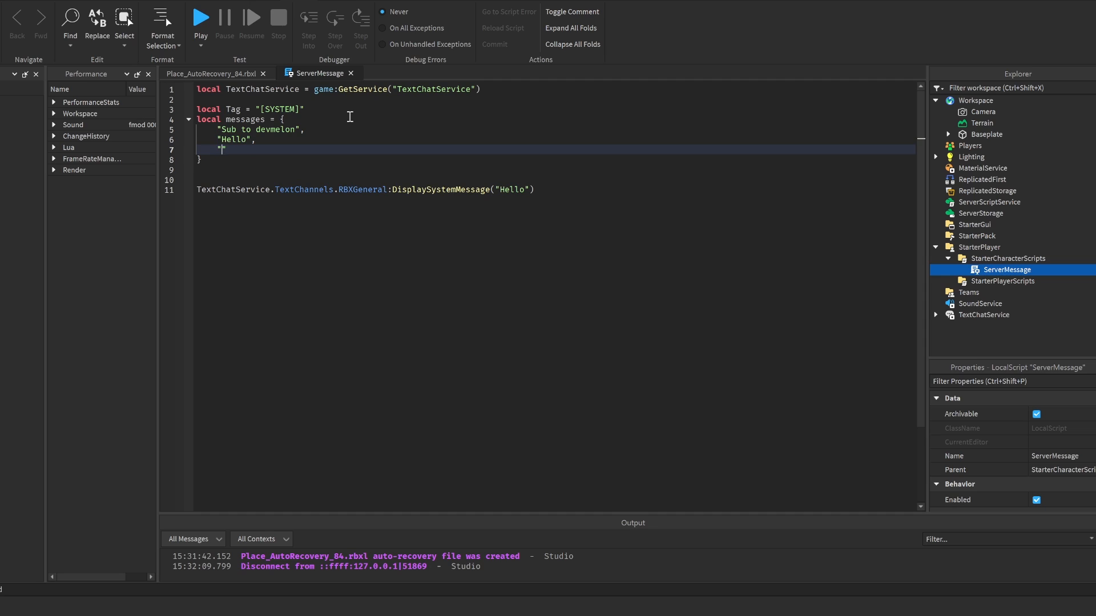
type("Whats up")
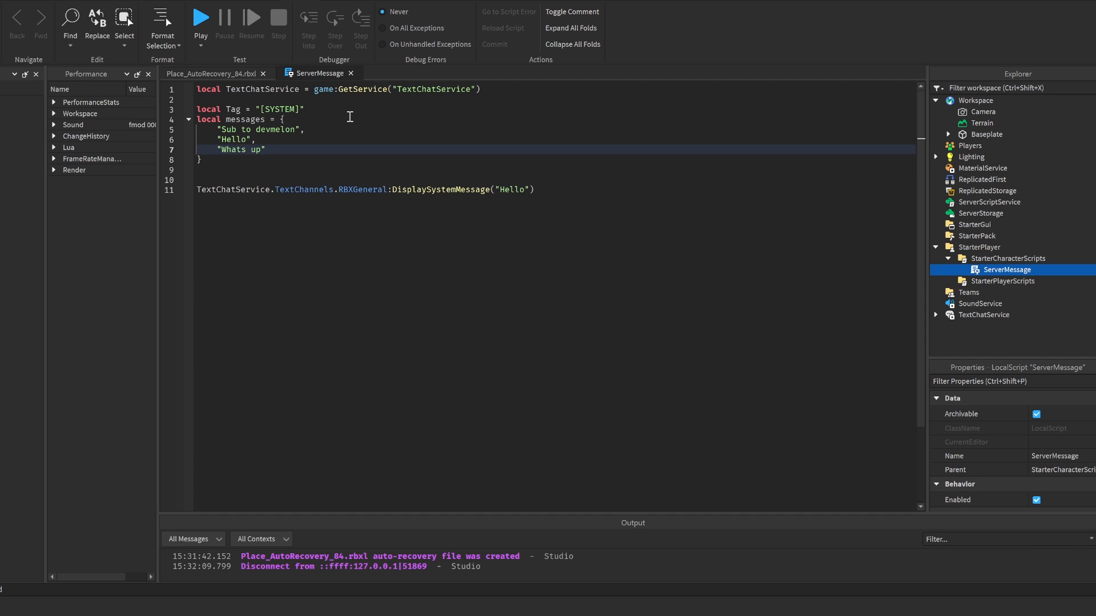
type("\"Make sure to")
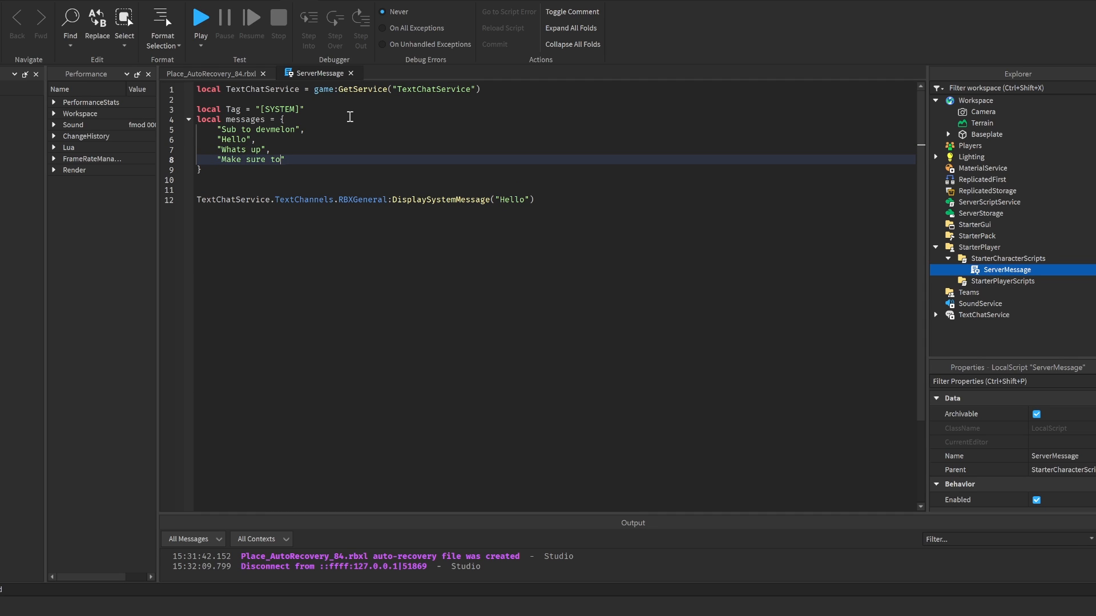
type("like\"")
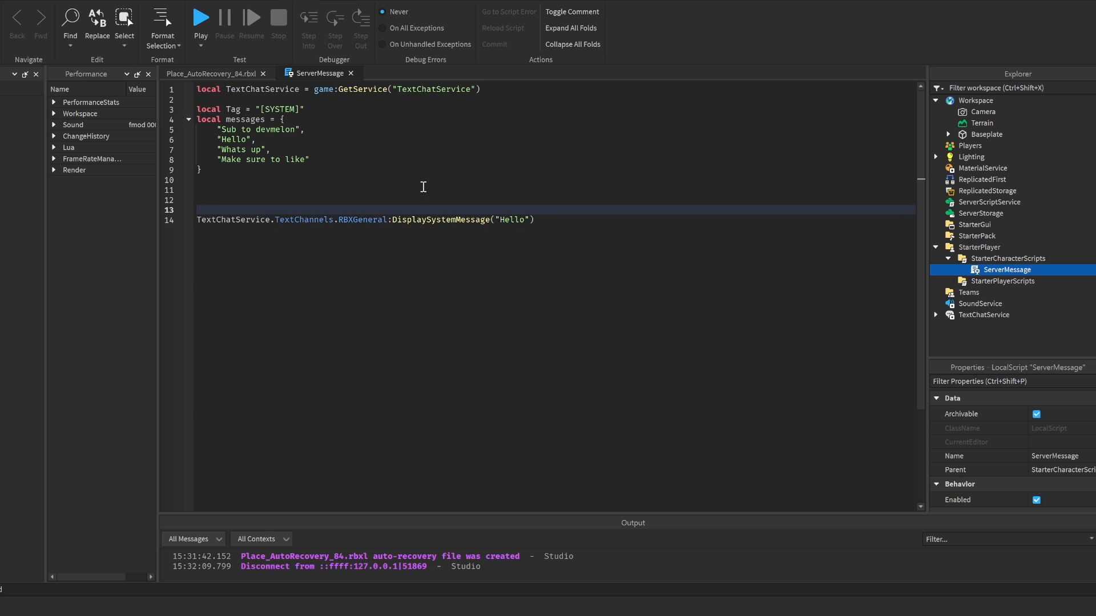
type("whilewwait(5) do")
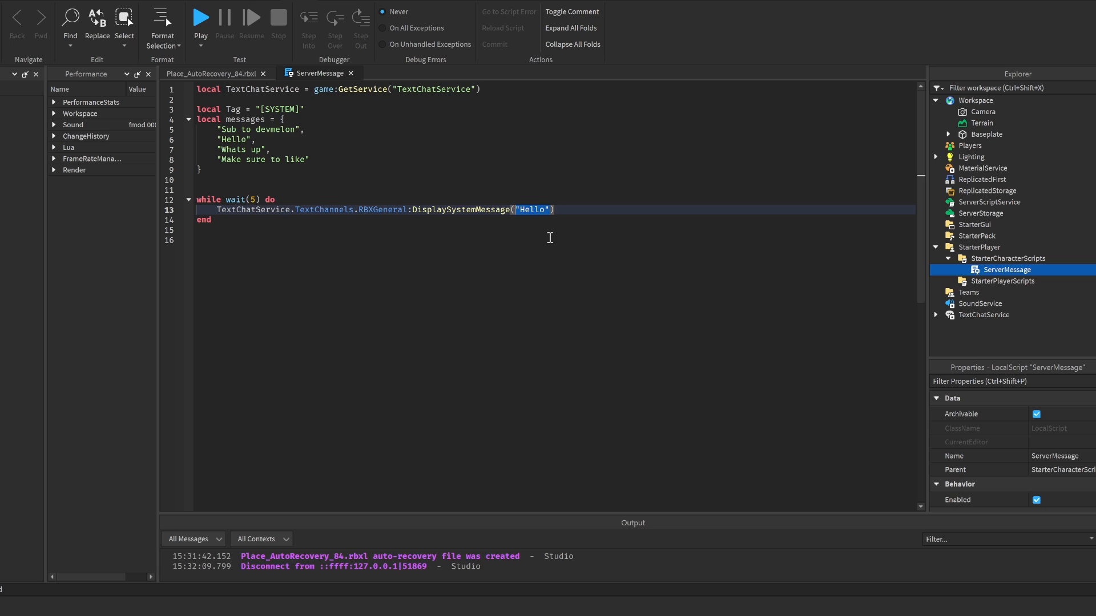
- Pass Tag..message and pick local message = messages[math.random(1,4)]
type("Tag..")
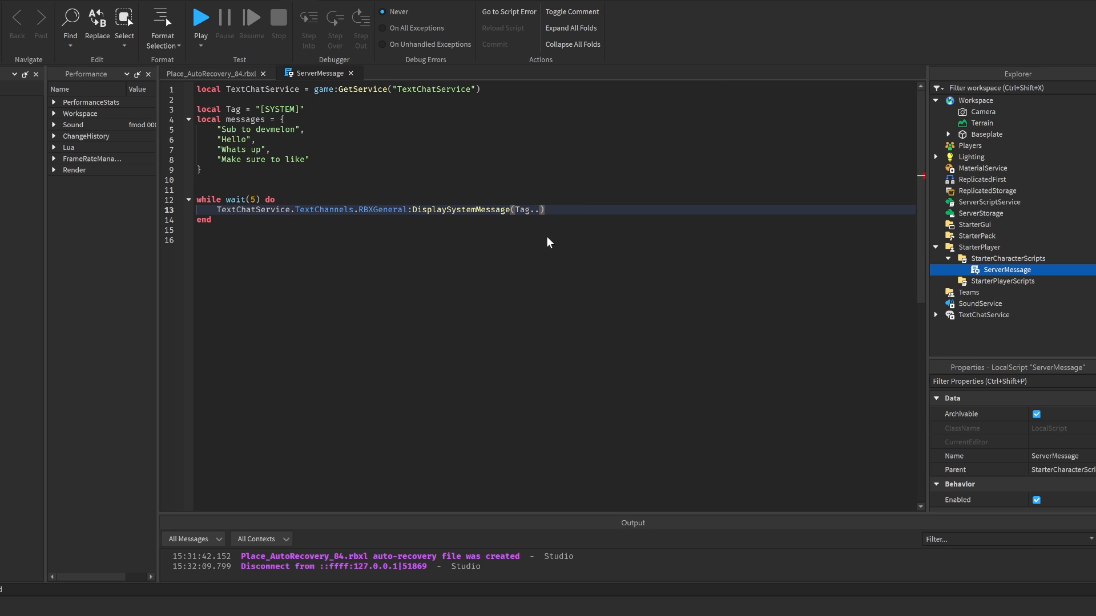
type("message")
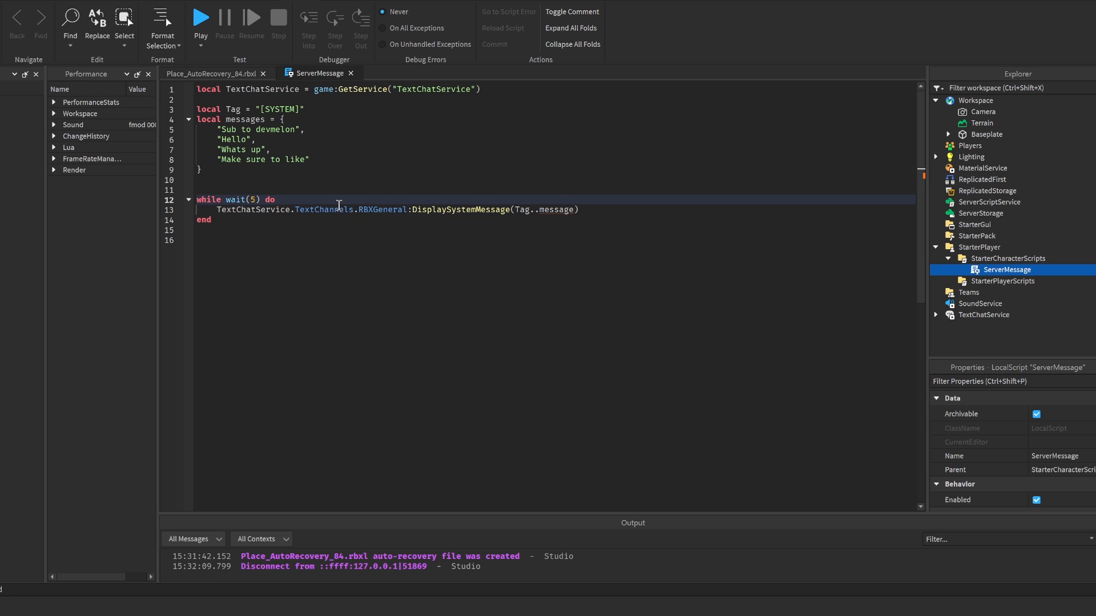
type("local message =")
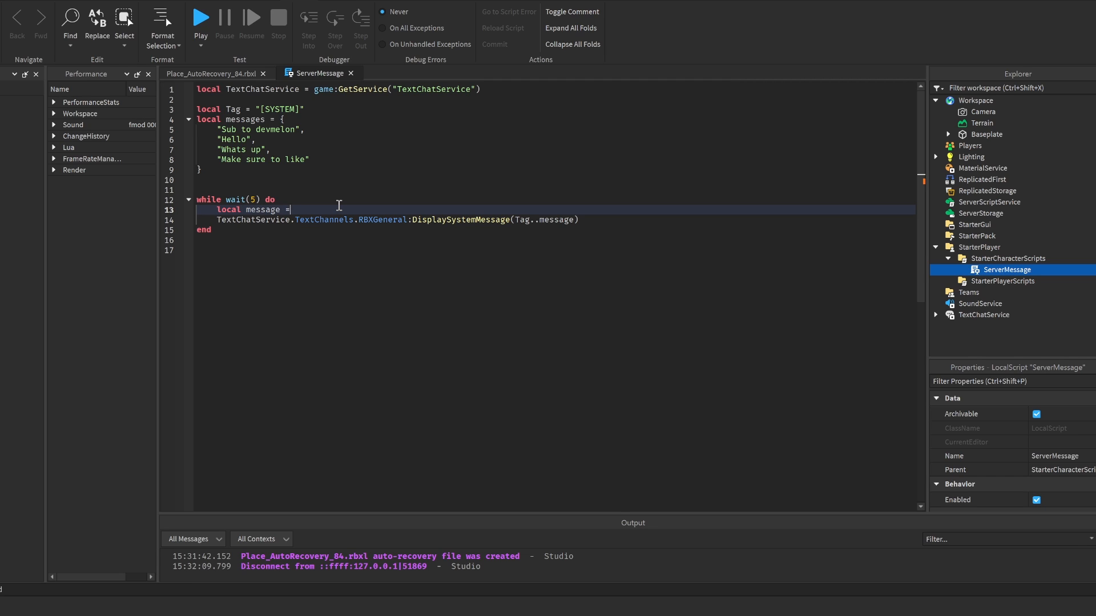
type("messages[math]")
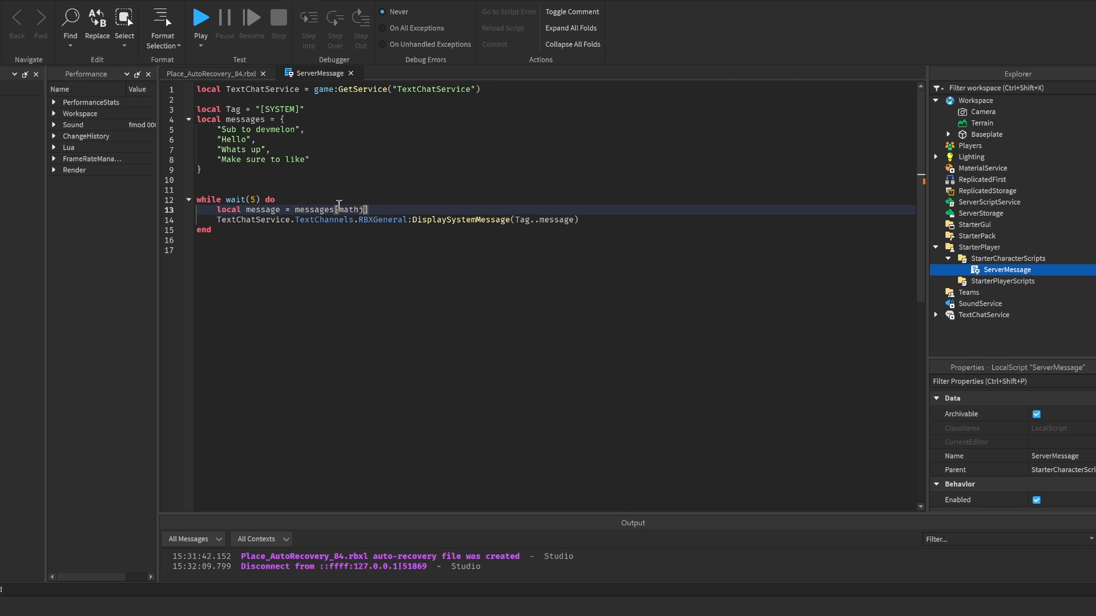
key("BackSpace")
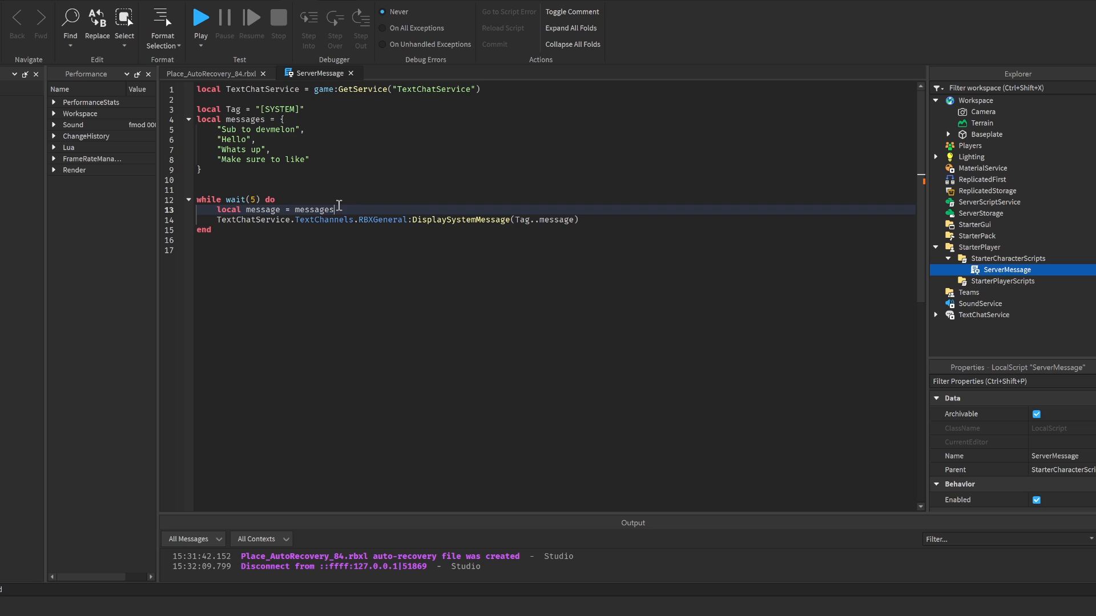
type("[math.r")
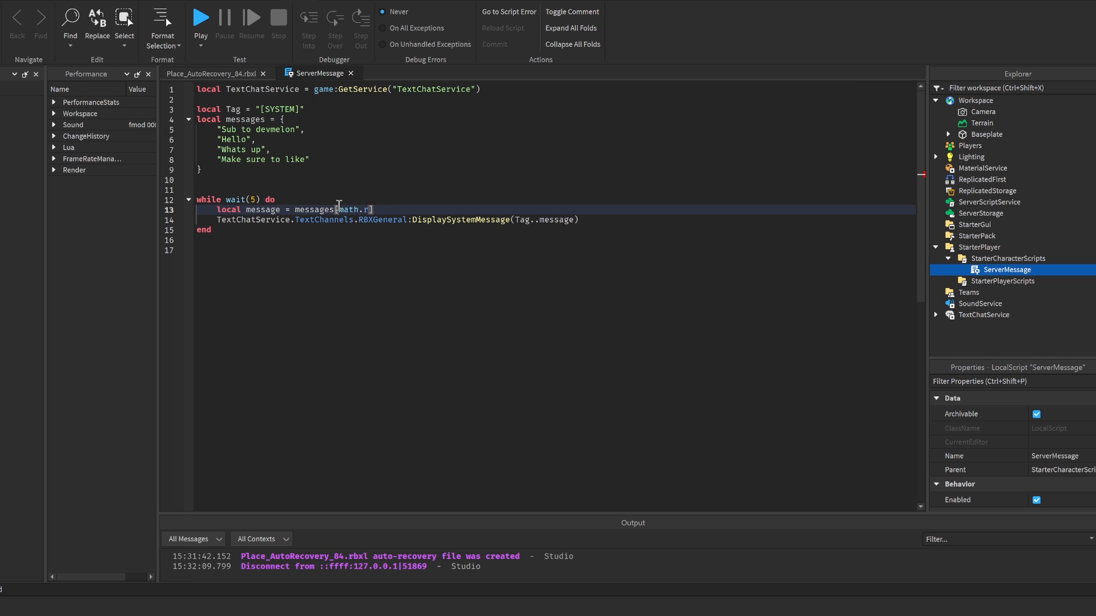
type("andom(1)")
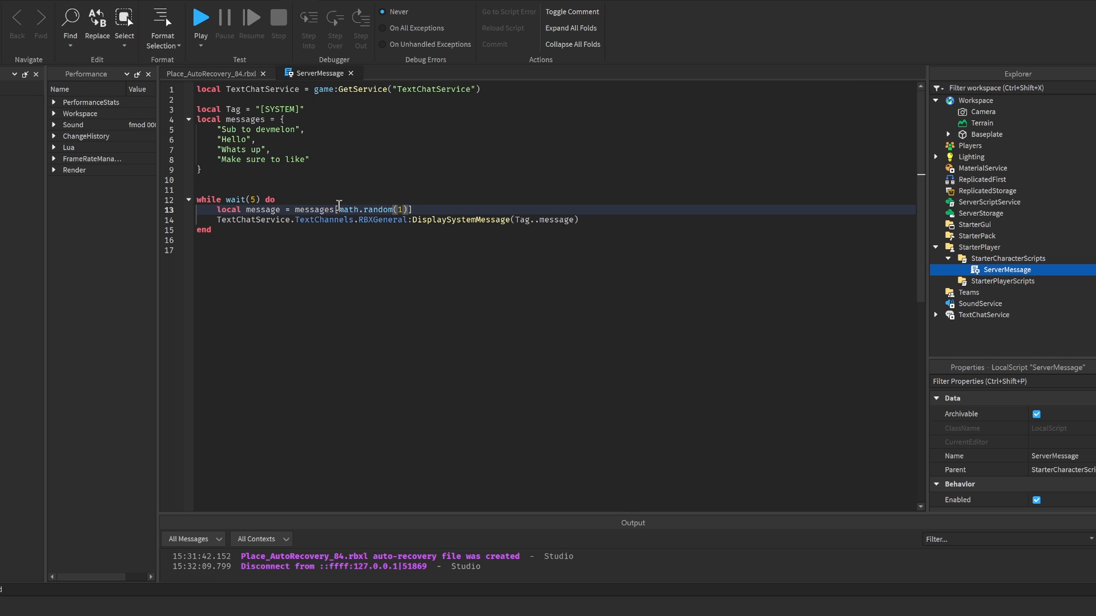
type(",4")
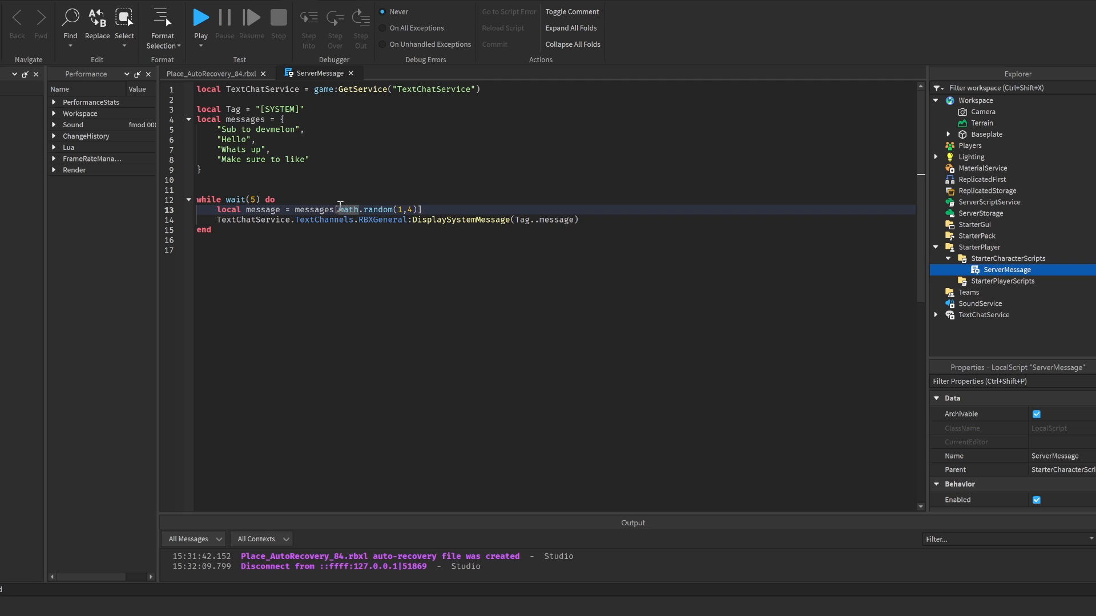
- Highlight the random message pick and the Tag variable to review them
left_click_drag(218, 129, 309, 159)
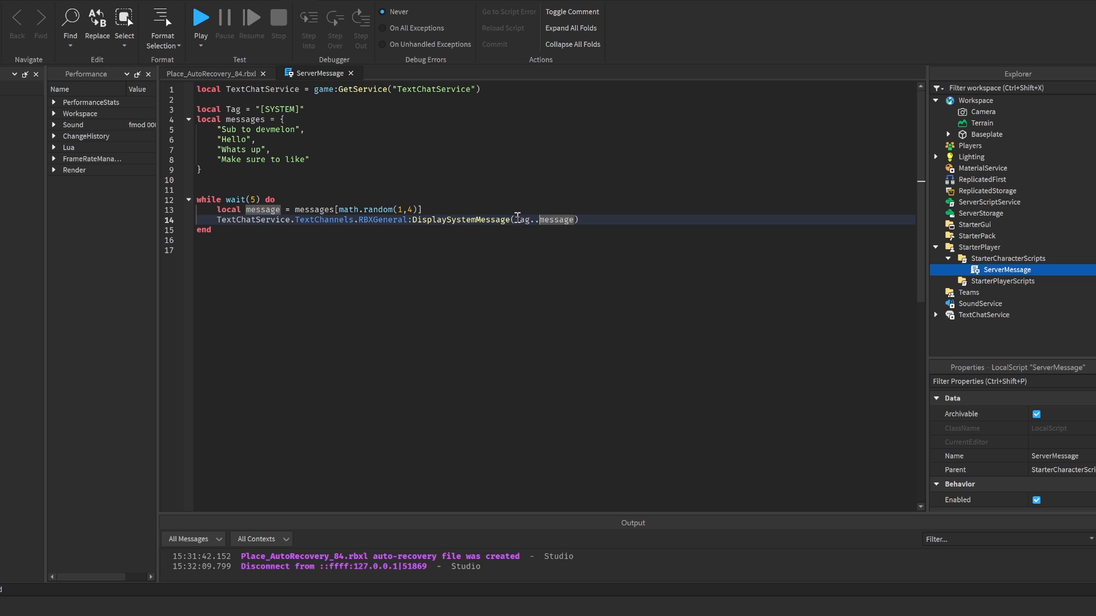
double_click(520, 218)
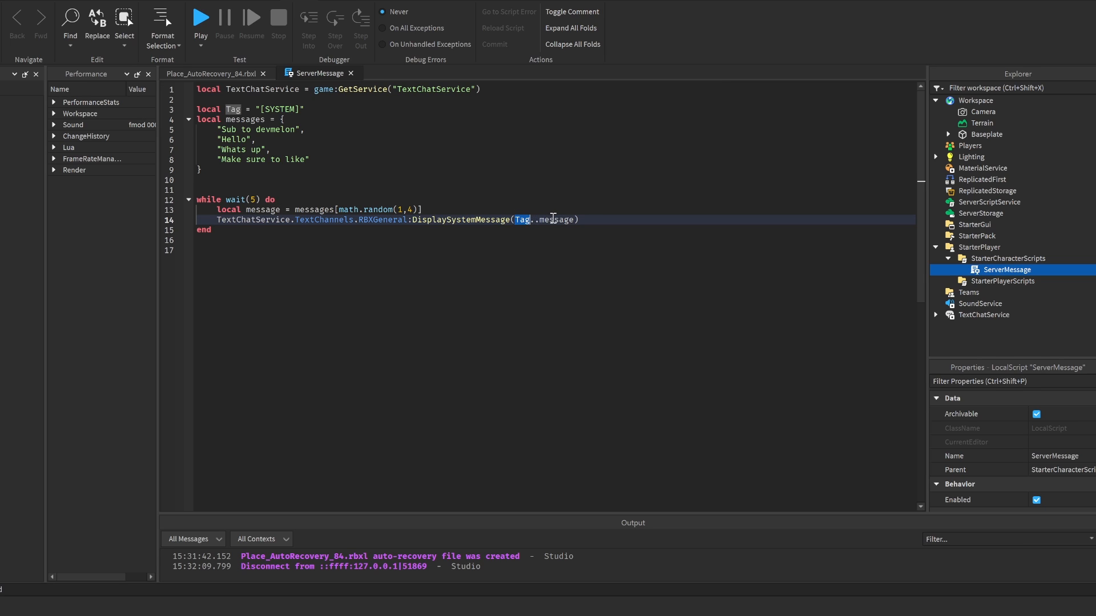
left_click(301, 109)
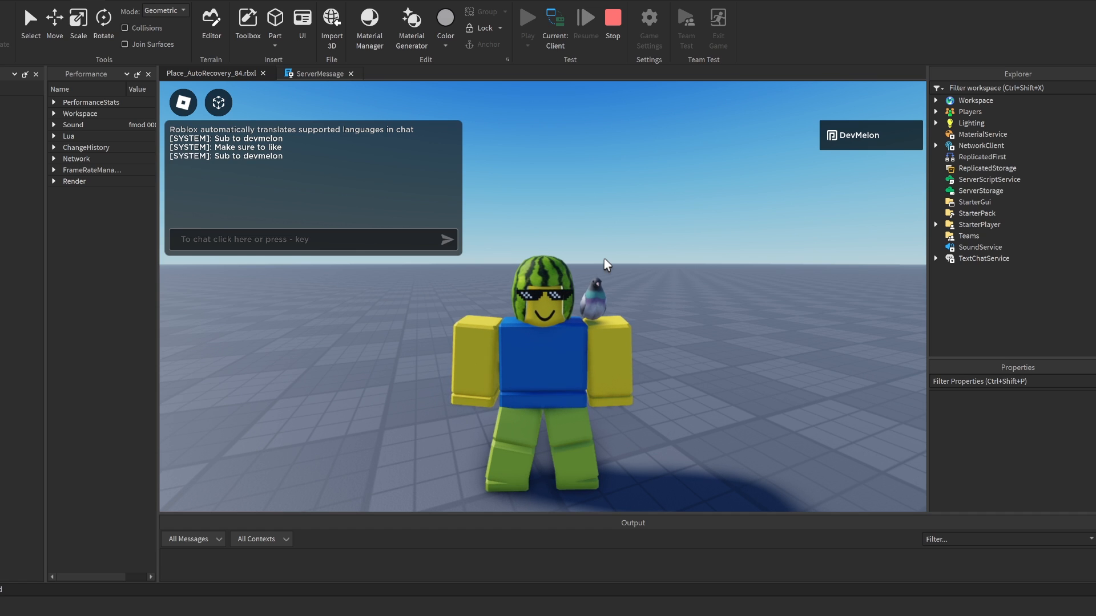
mouse_move(250, 166)
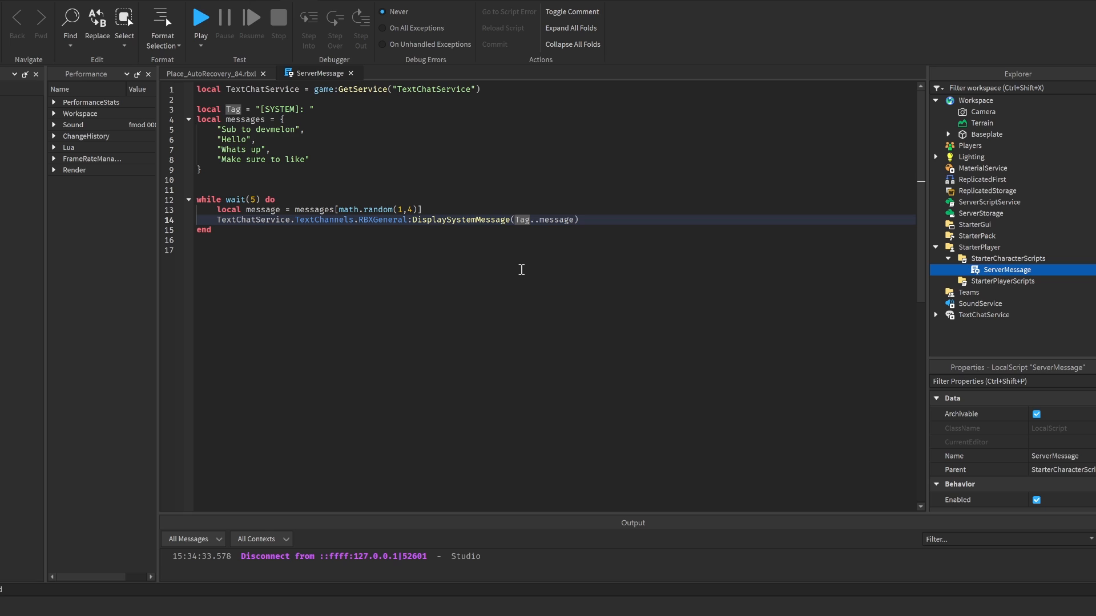
- Place the cursor in the DisplaySystemMessage argument to rewrite it
left_click(514, 219)
type("\"")
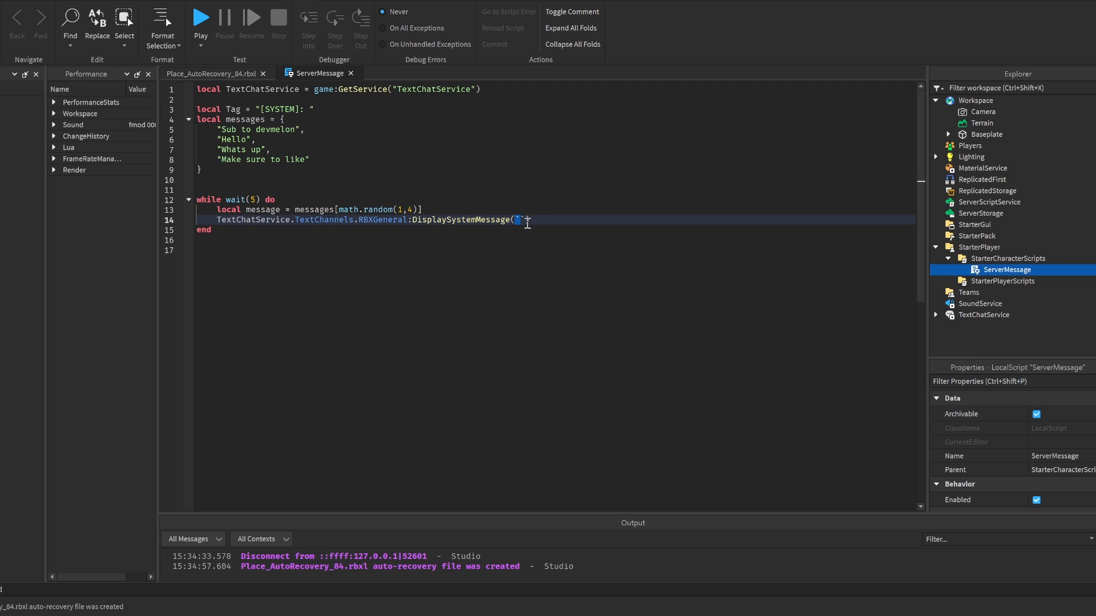
- Start a backtick string with <font color='{Color}'> inside DisplaySystemMessage
type("`")
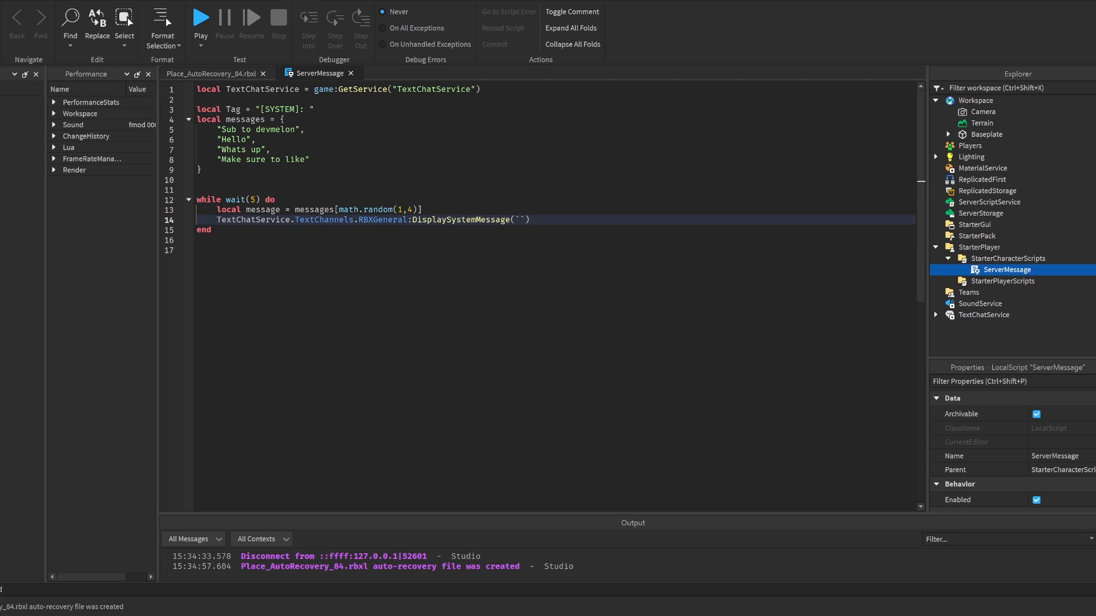
left_click(521, 219)
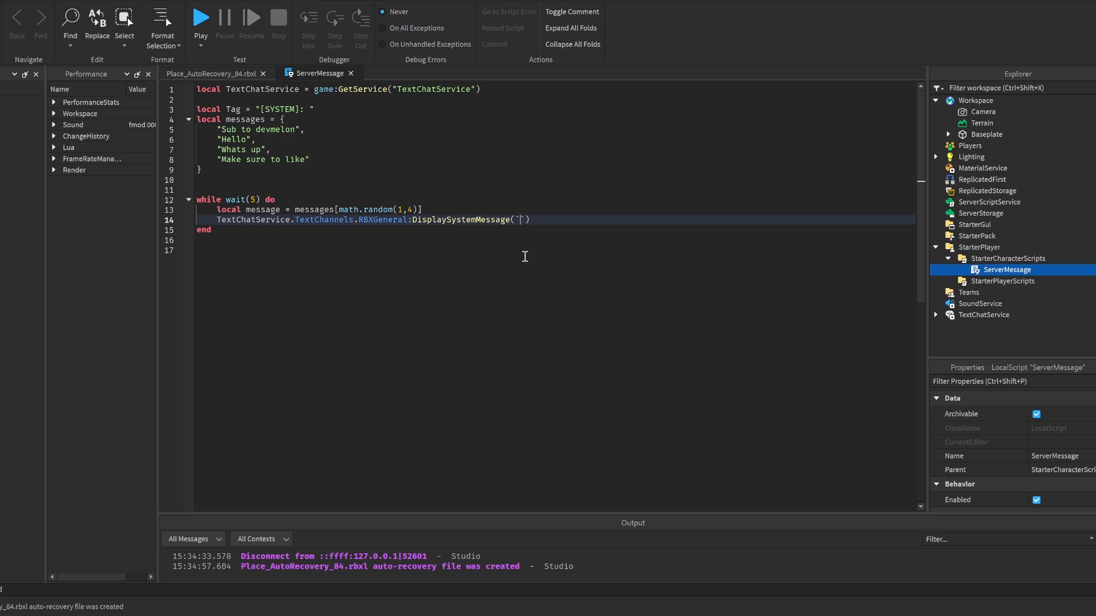
type("<font")
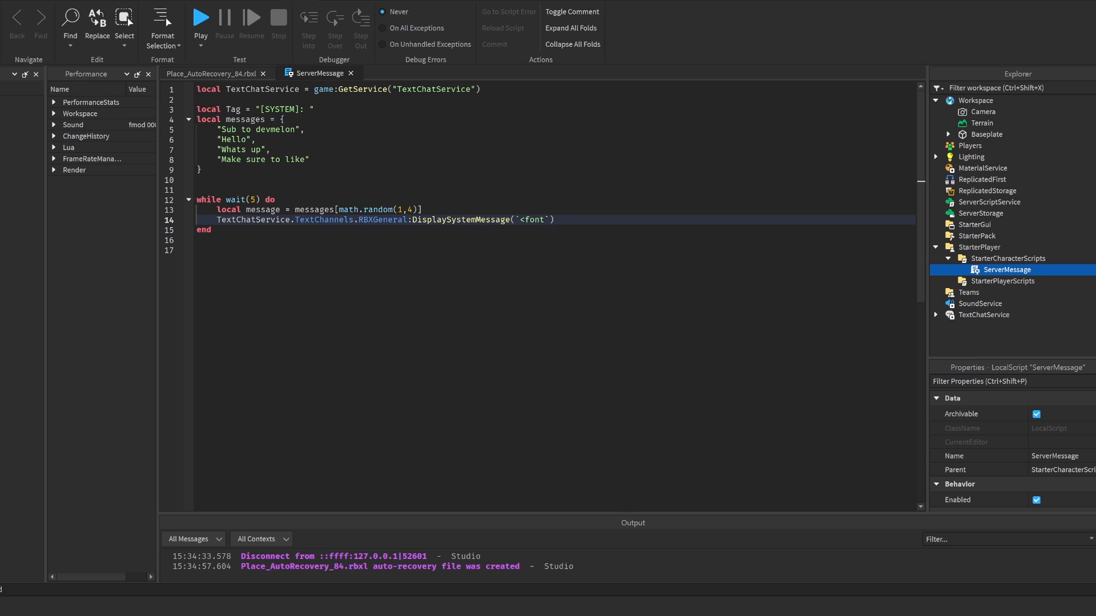
type("color")
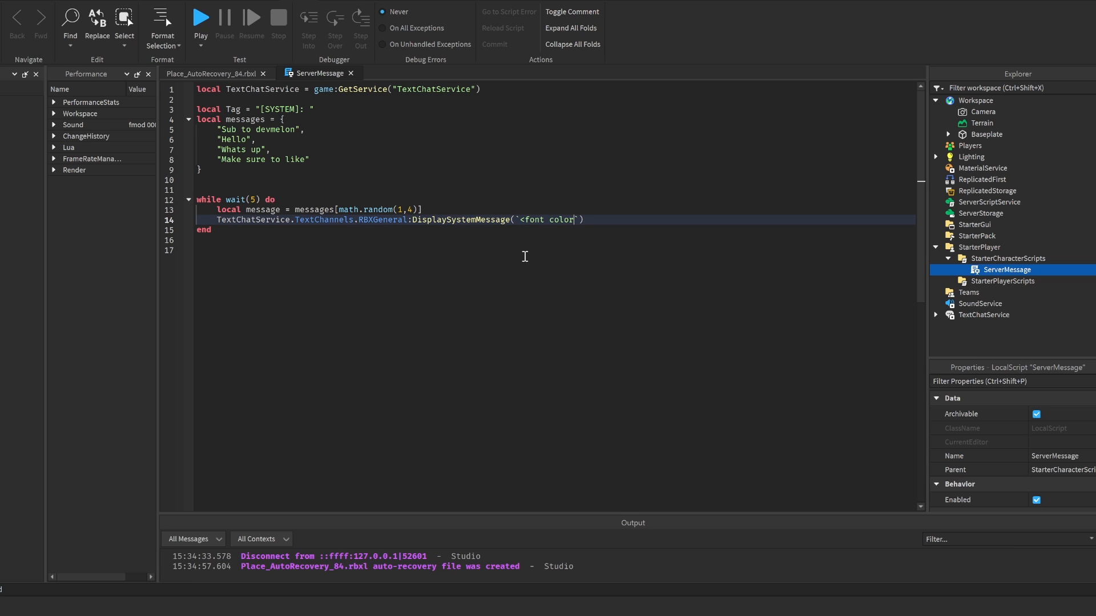
type("=")
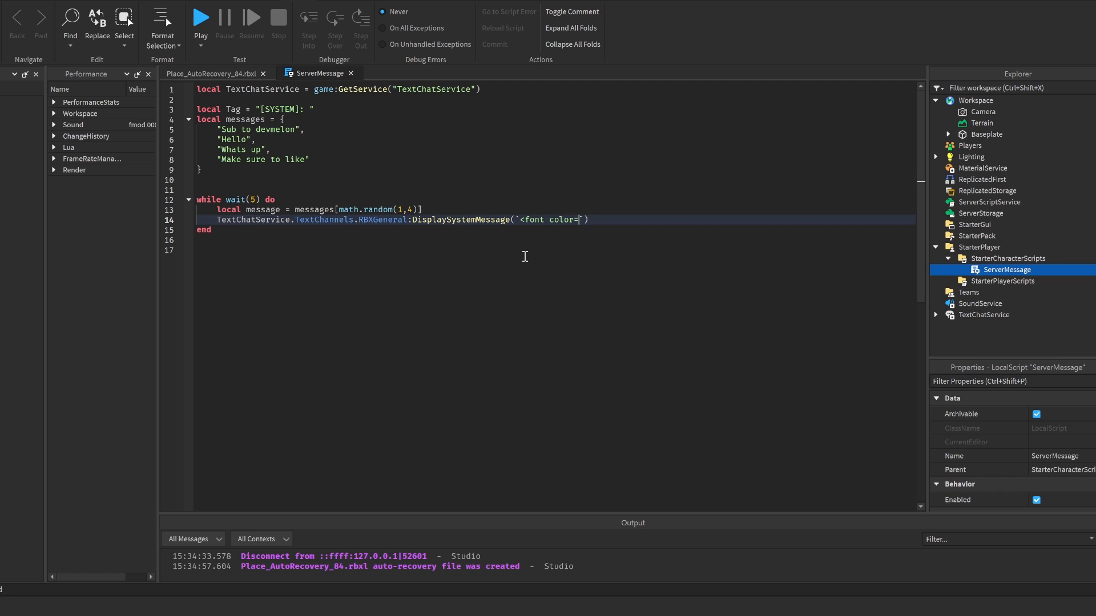
type("''")
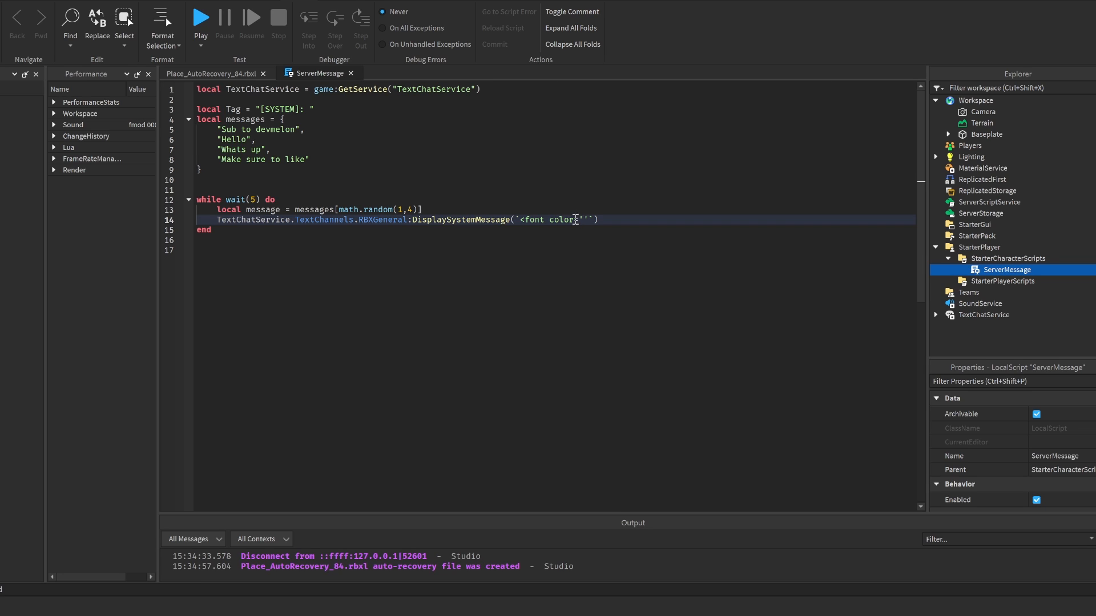
type("={}")
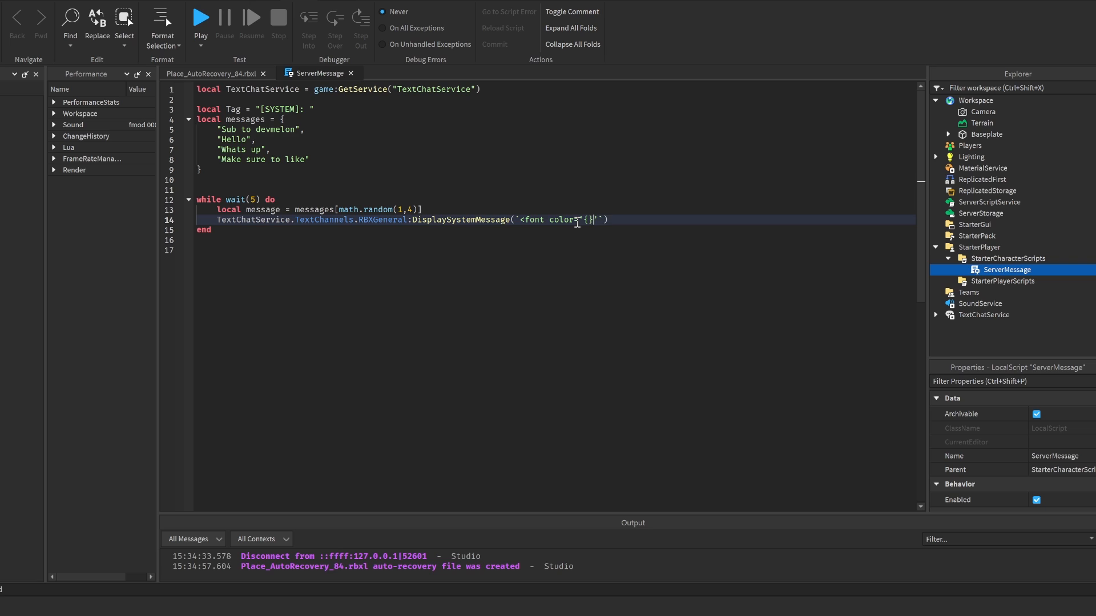
type("sd")
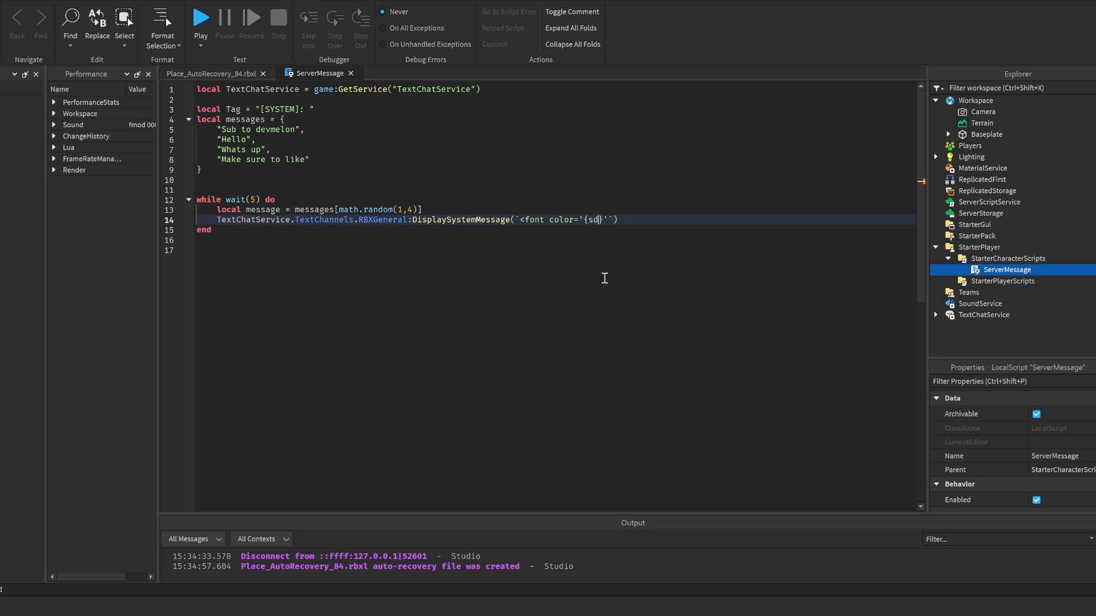
type("Color")
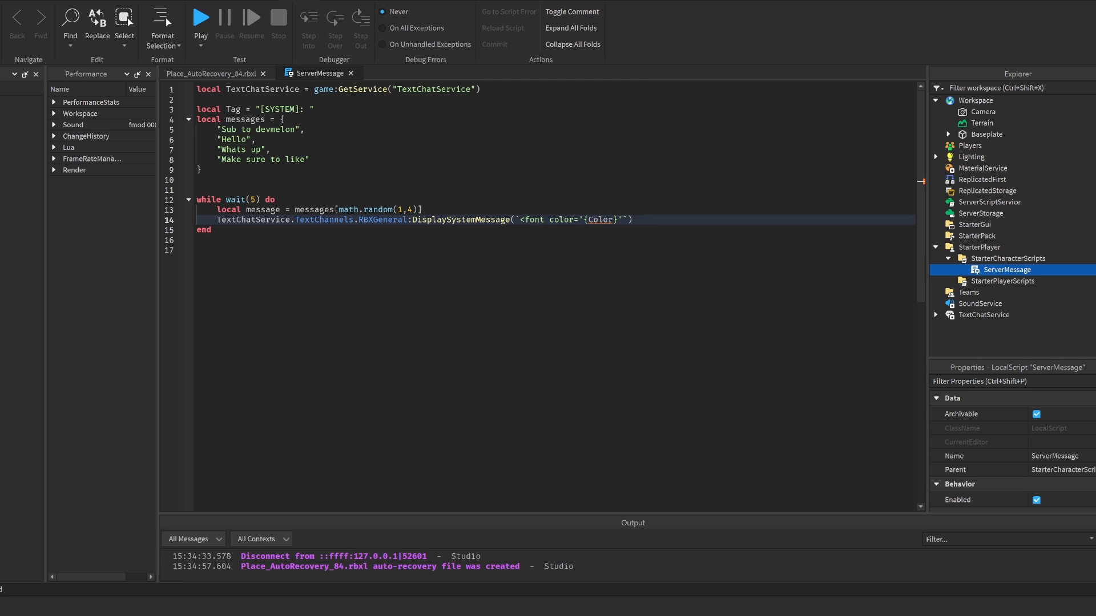
- Add {Tag..message} and the closing </font> tag
type(">")
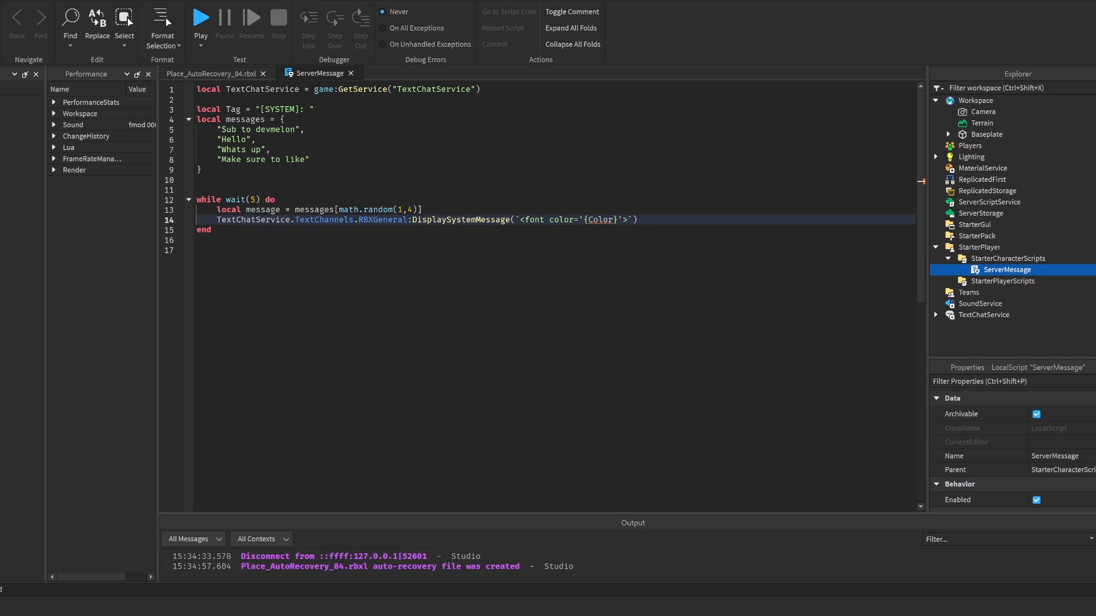
type("{")
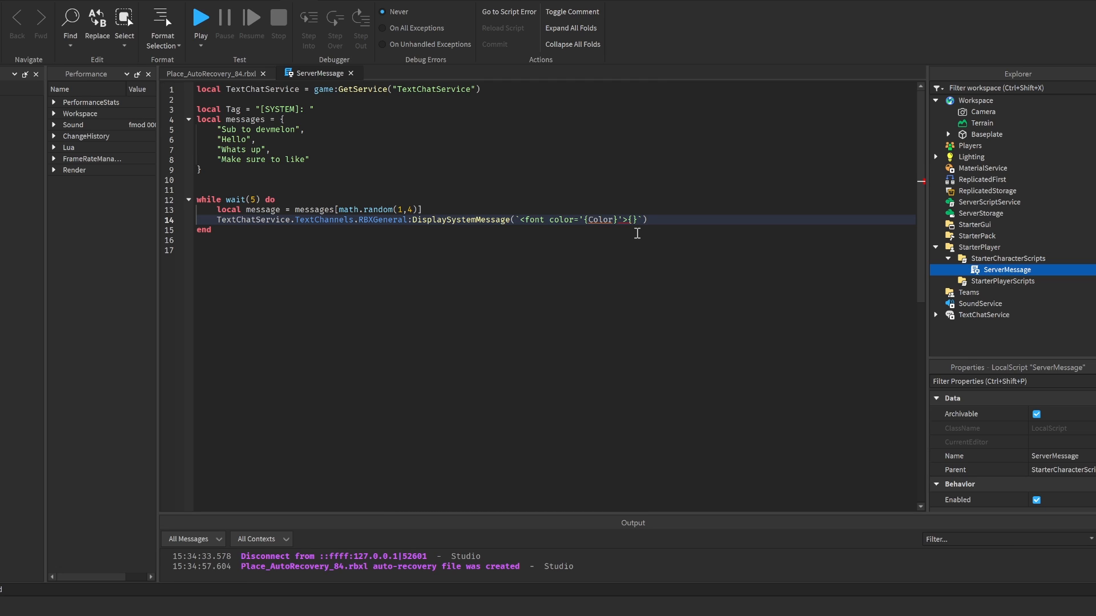
type("Tag..message")
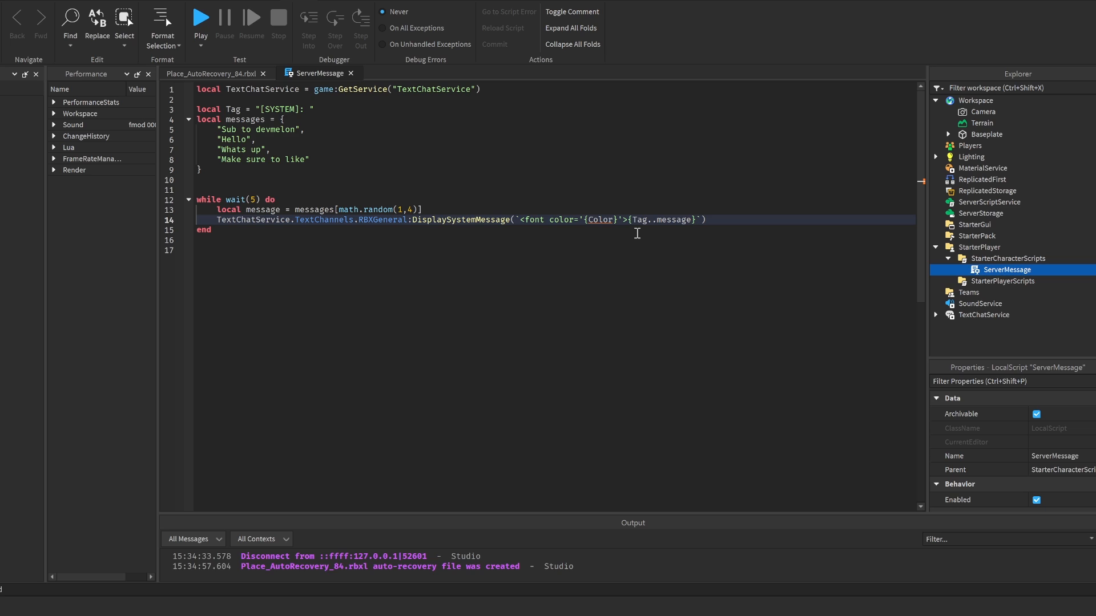
type("</")
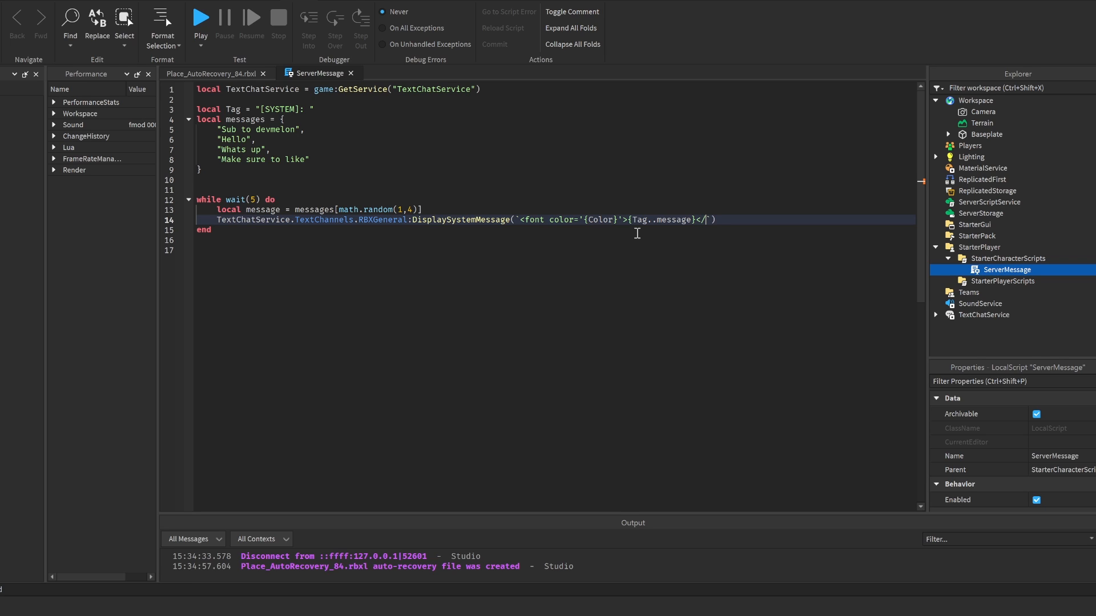
type("font>")
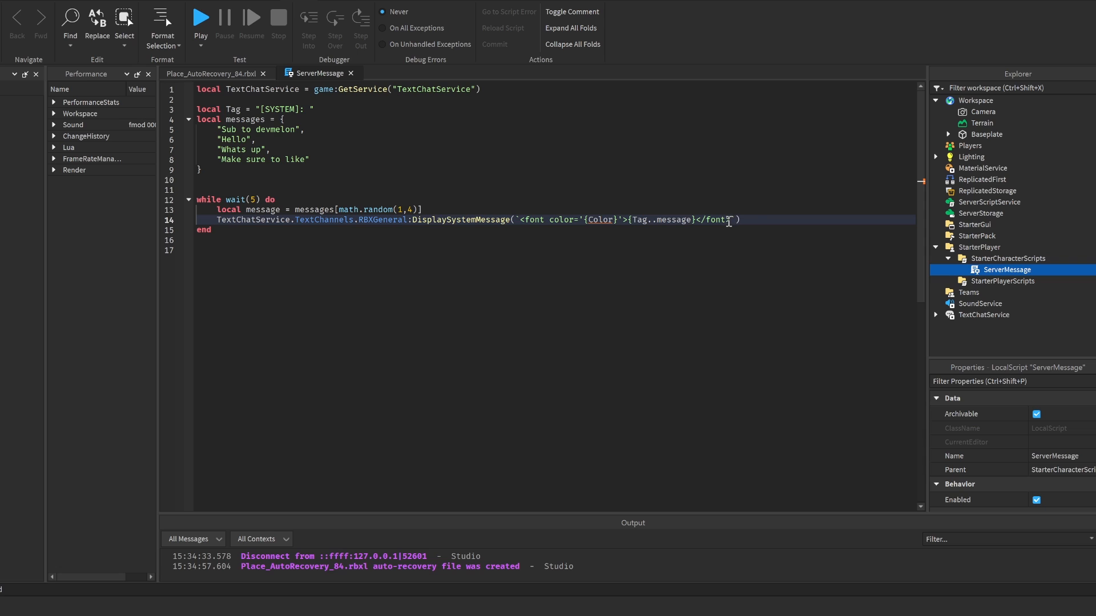
mouse_move(599, 223)
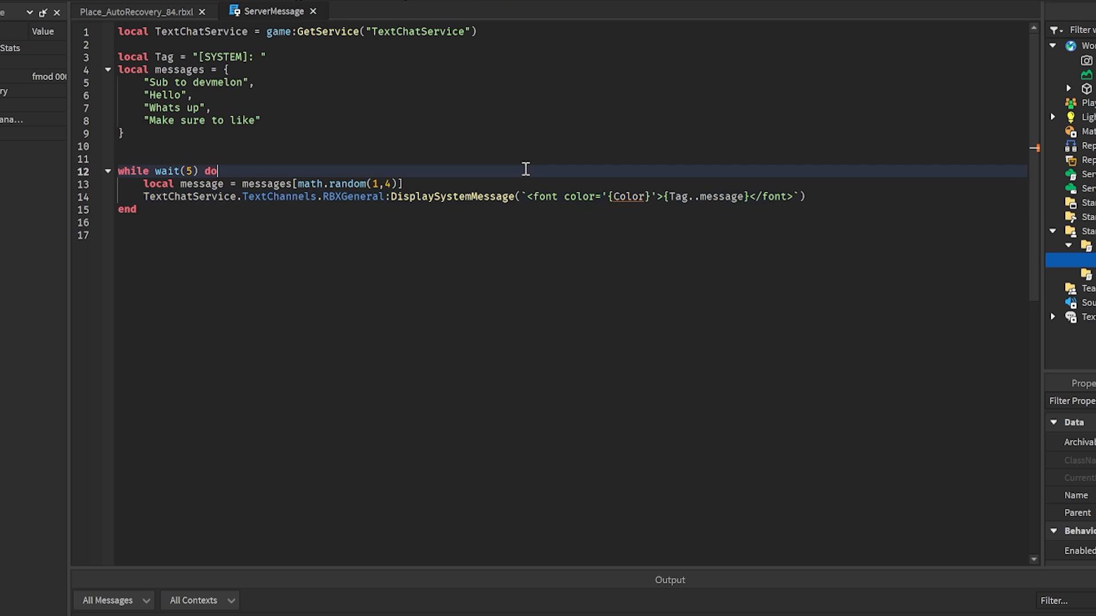
- Select the Color placeholder and drag the Google colour picker to bright red #ff1100
double_click(628, 196)
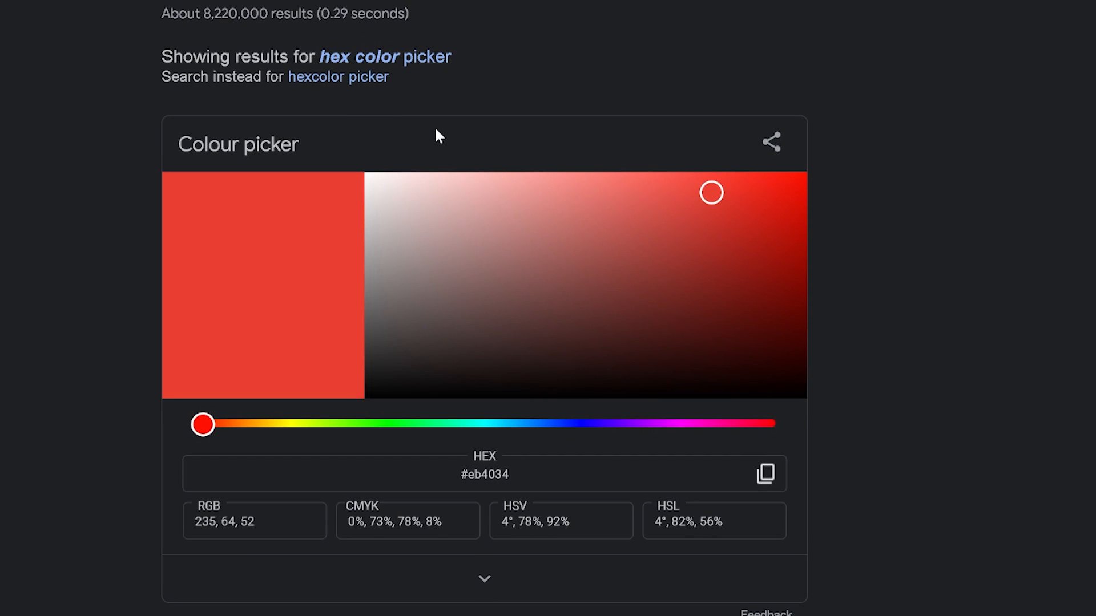
left_click_drag(710, 193, 615, 219)
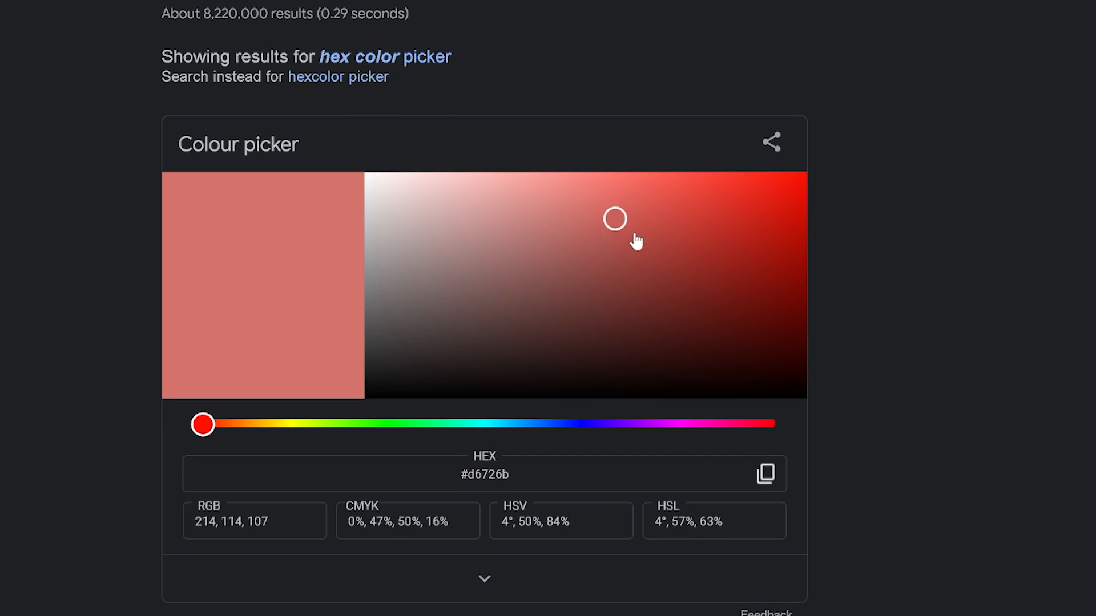
left_click_drag(614, 219, 809, 174)
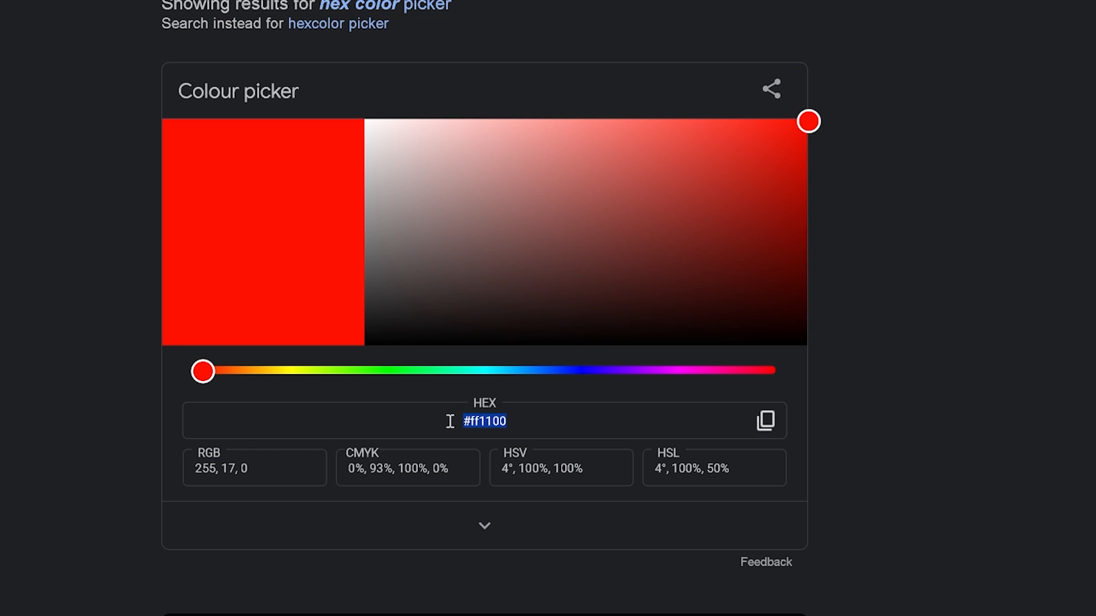
mouse_move(710, 420)
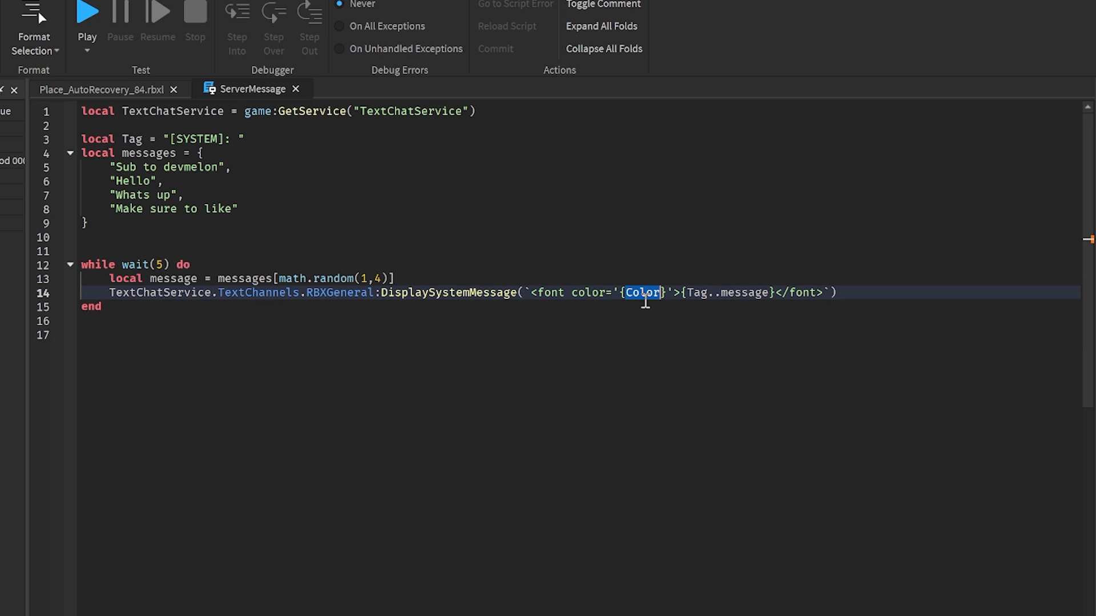
- Replace the font colour with "#ff1100" and start a play test
type("#ff1100\"")
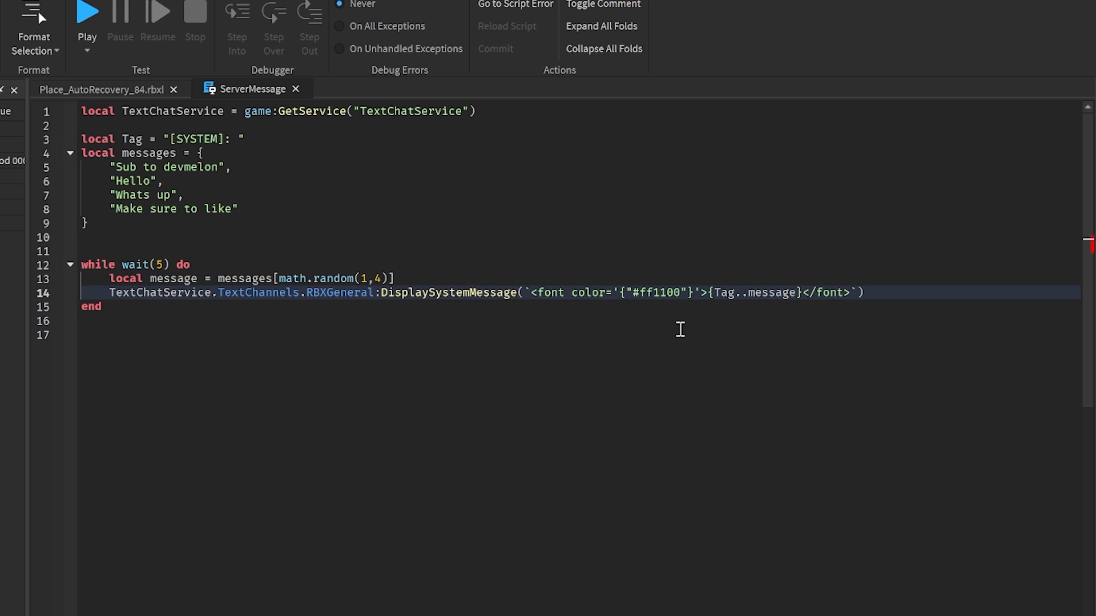
left_click(87, 10)
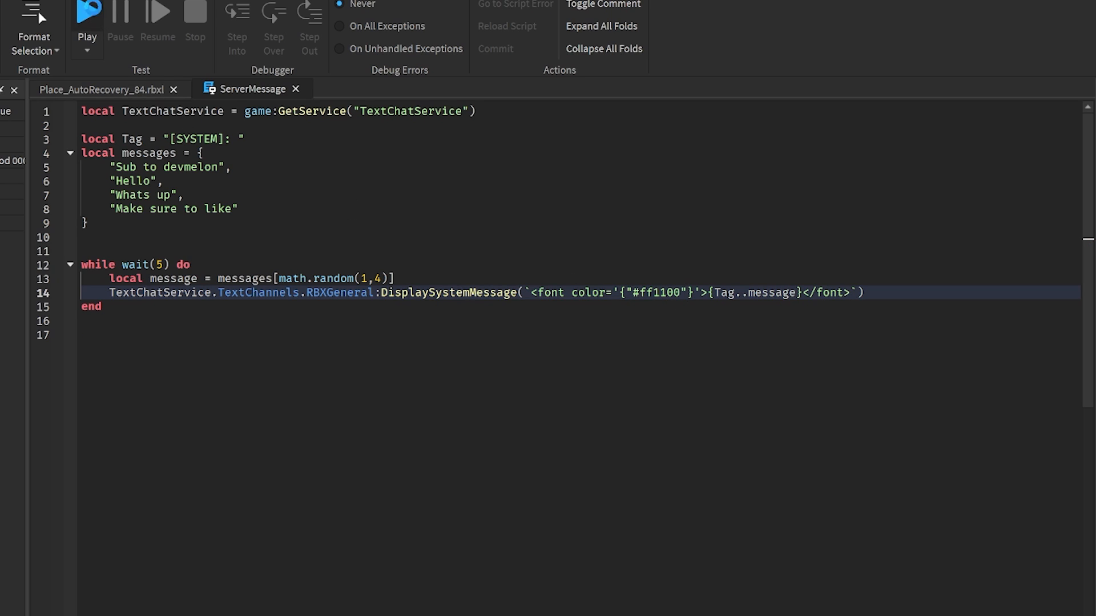
left_click(87, 18)
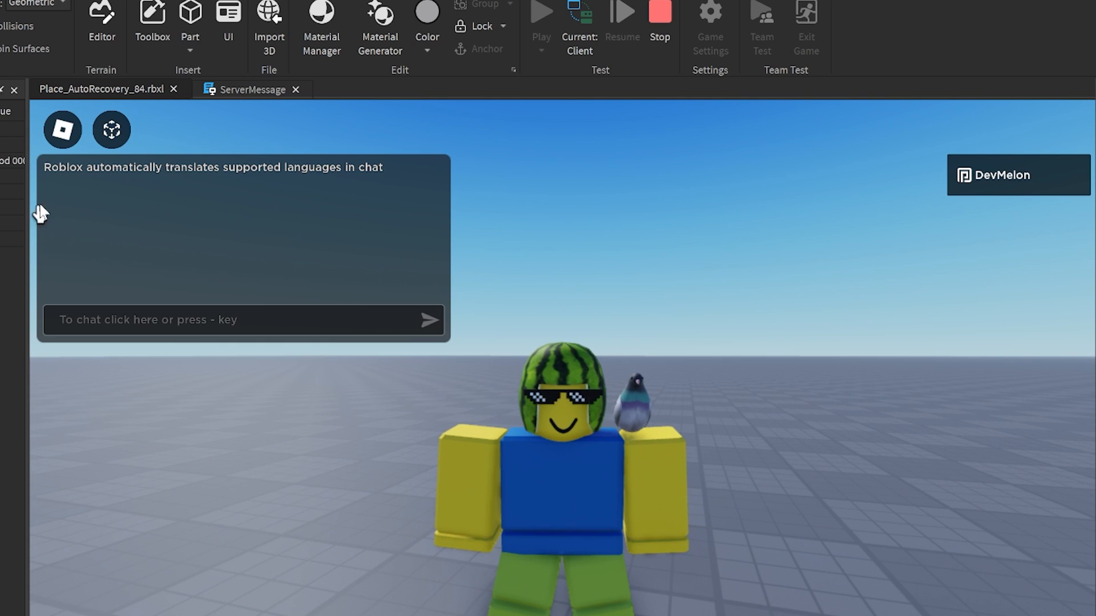